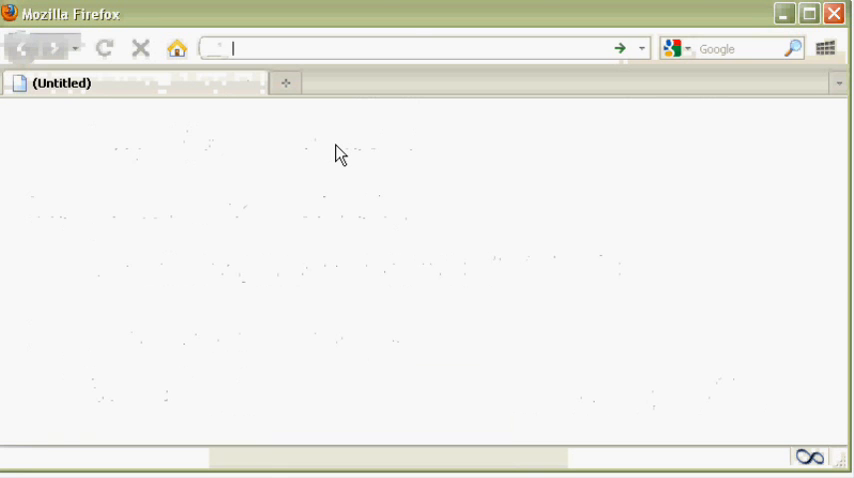
- Go to bms.zeugner.eu, then its Tutorials page and the Fernández, Ley and Steel tutorial
type("bms.zeugn")
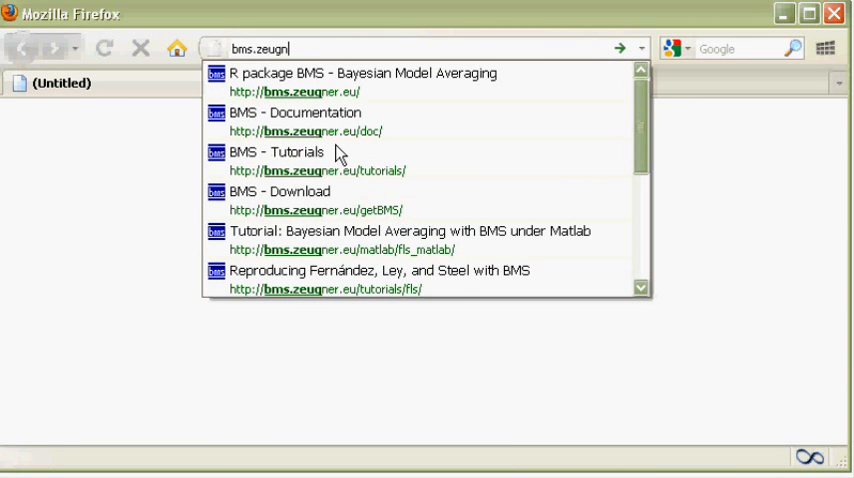
left_click(364, 80)
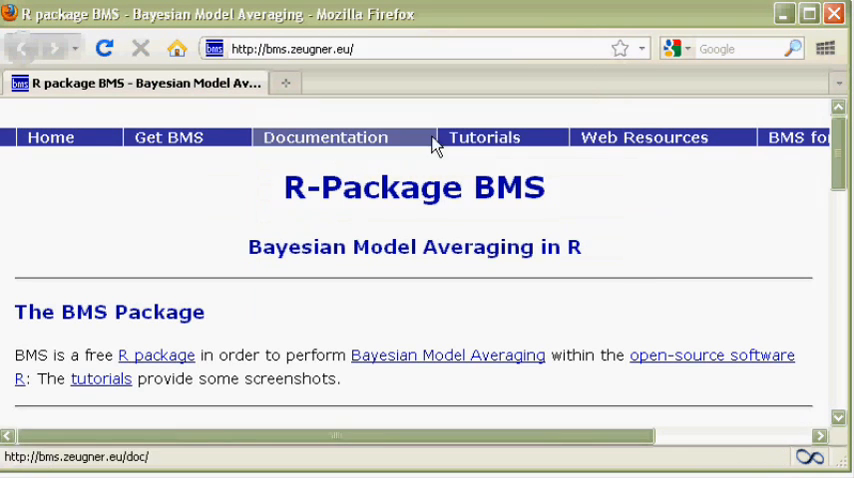
left_click(484, 136)
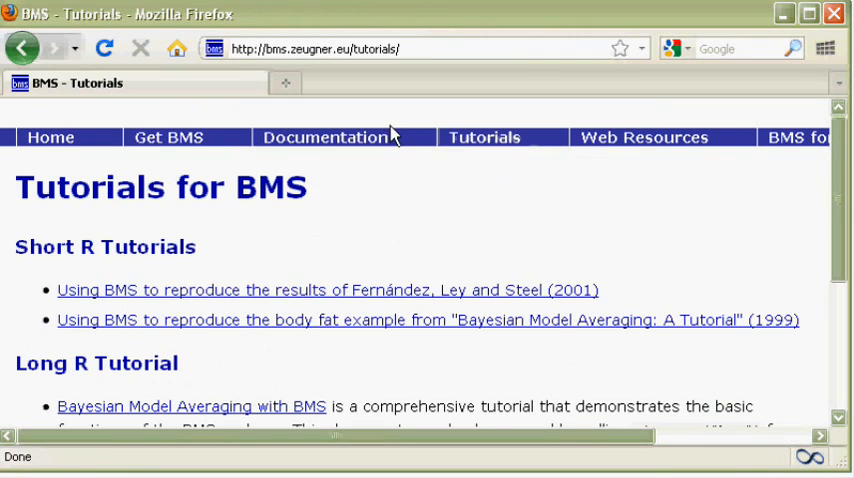
left_click(328, 288)
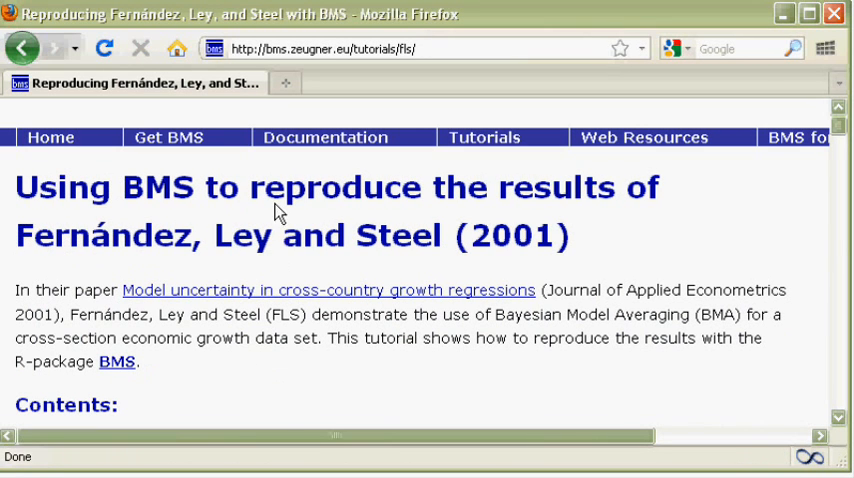
mouse_move(308, 364)
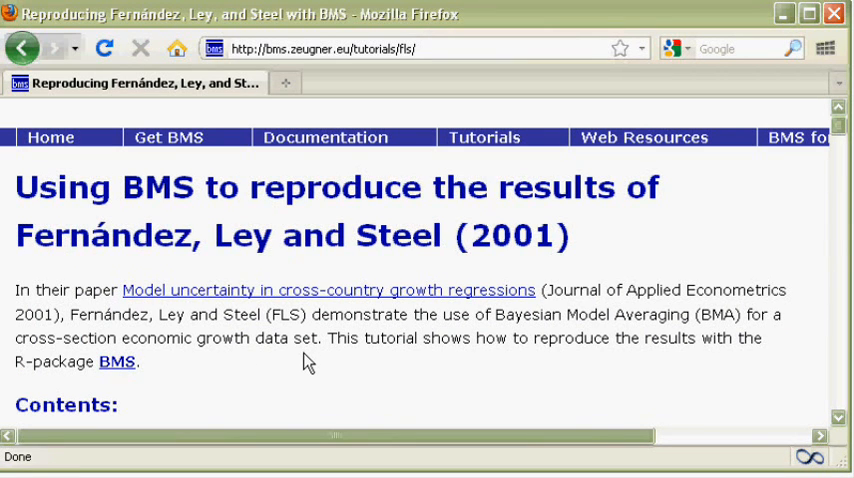
mouse_move(252, 372)
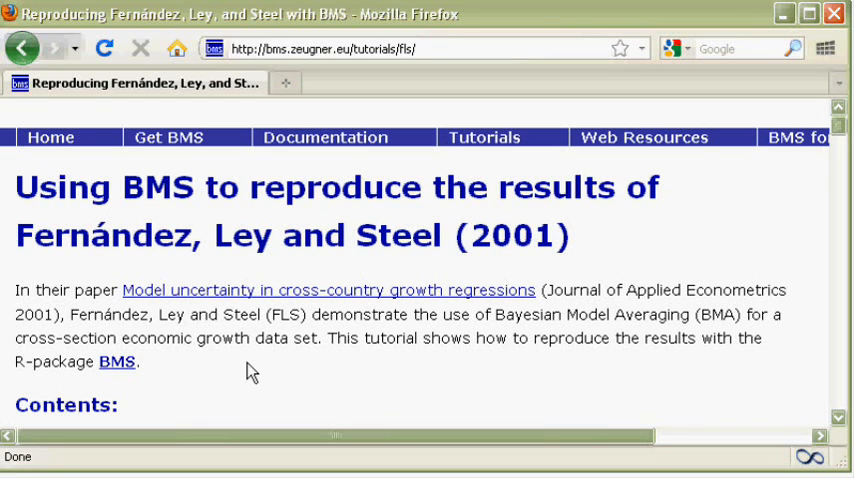
- Open the 'Model uncertainty in cross-country growth regressions' PDF and scroll past Table I
left_click(328, 290)
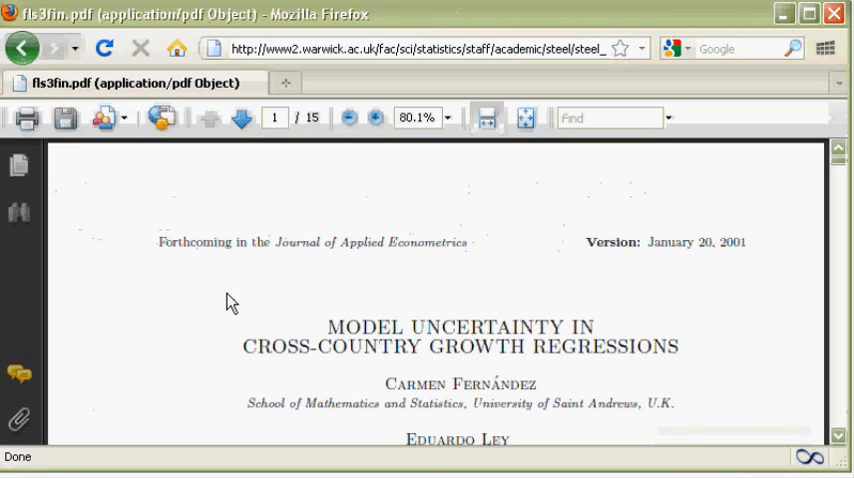
scroll("down", 3)
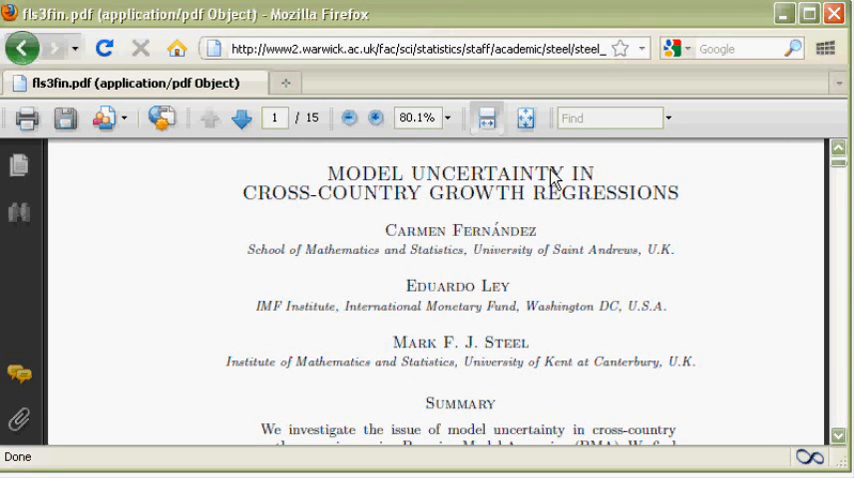
mouse_move(528, 258)
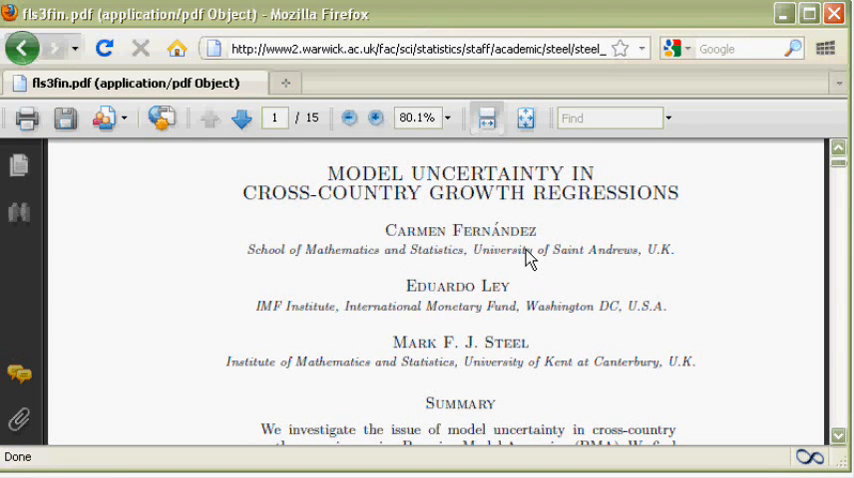
scroll("down", 3)
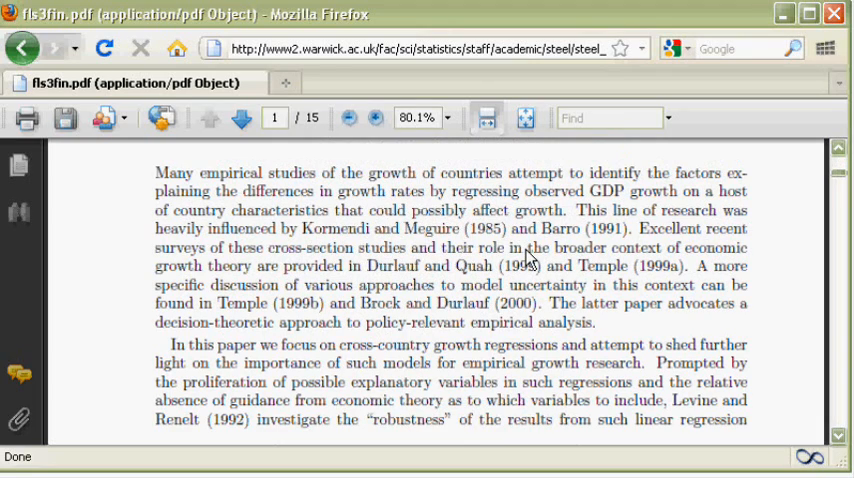
scroll("down", 3)
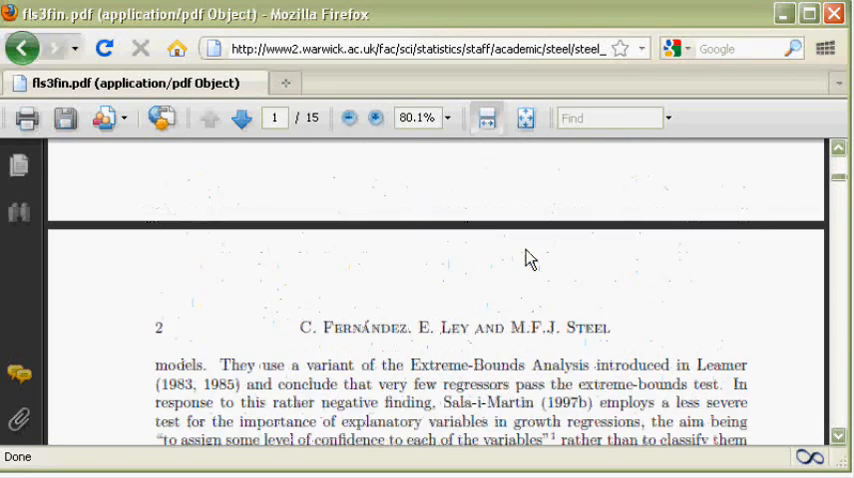
scroll("down", 3)
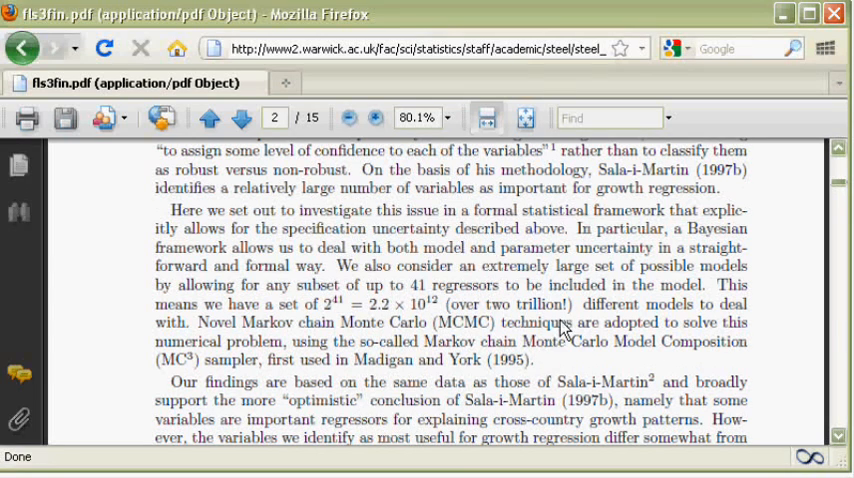
- Zoom the PDF to 125% and scroll to the posterior density plots
double_click(528, 304)
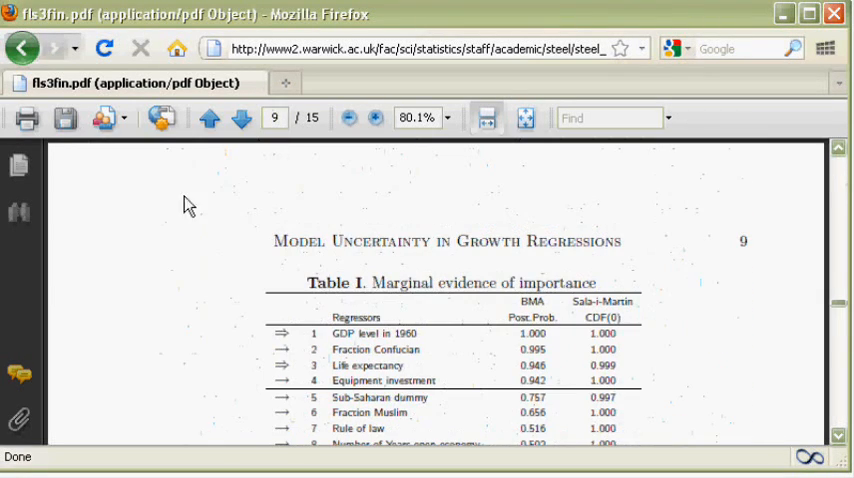
scroll("down", 3)
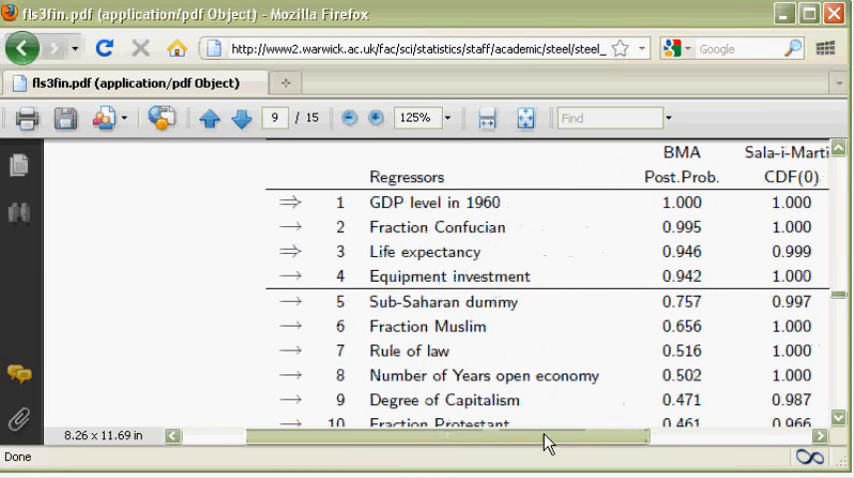
scroll("down", 3)
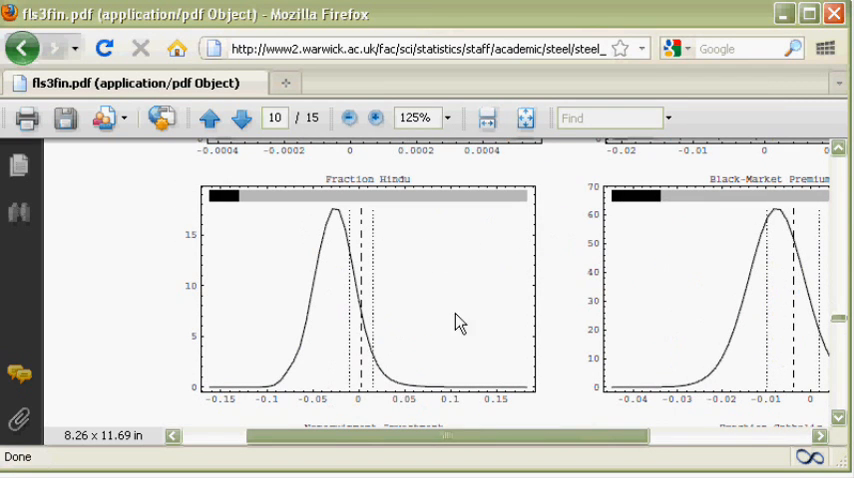
mouse_move(276, 382)
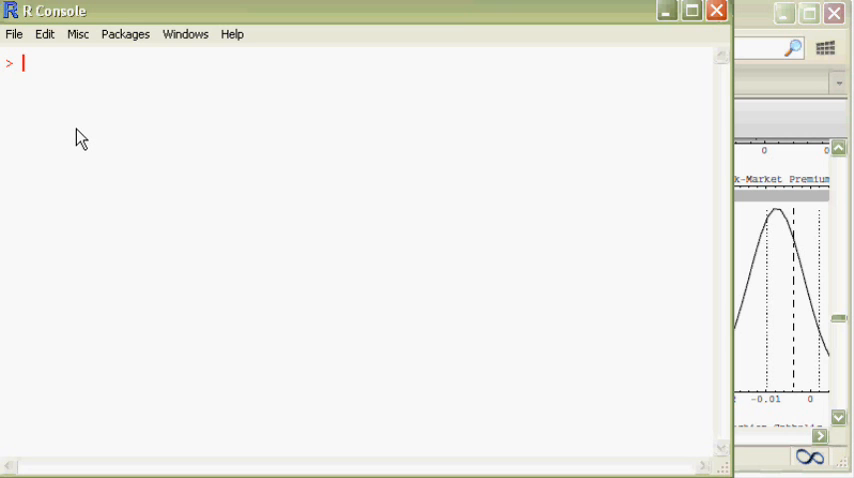
- Run install.packages() at the R prompt to start an interactive installation
type("in")
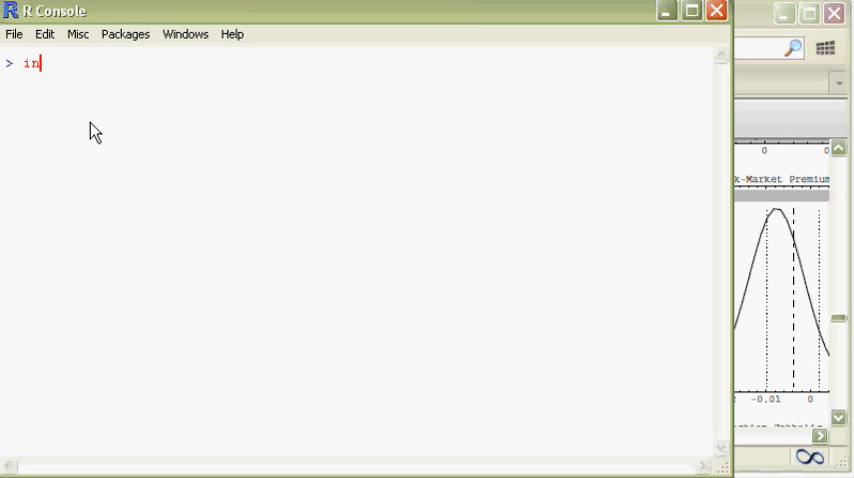
type("stall.")
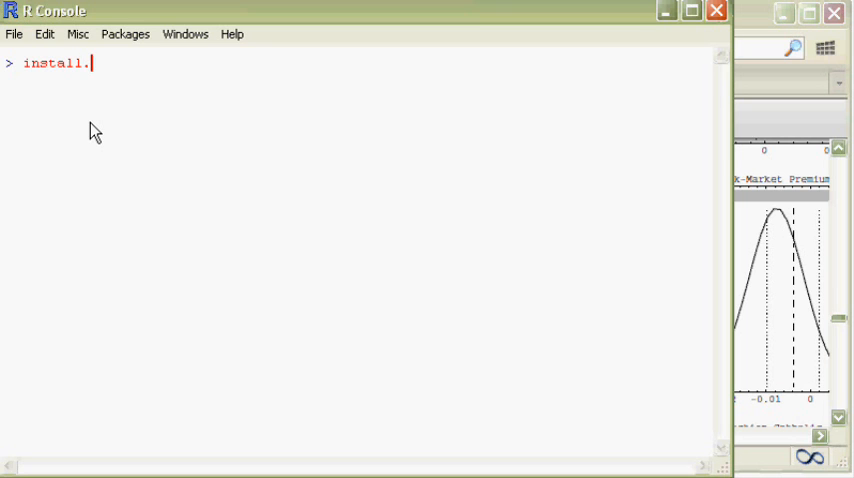
type("packages(")
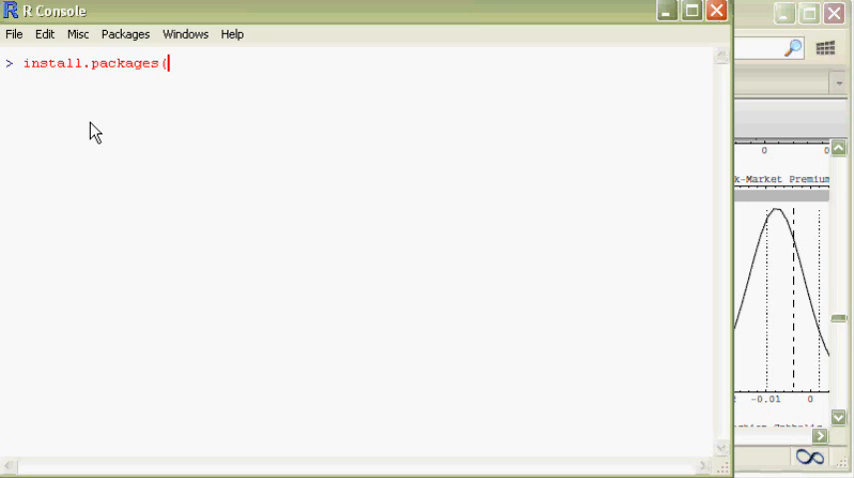
type(")")
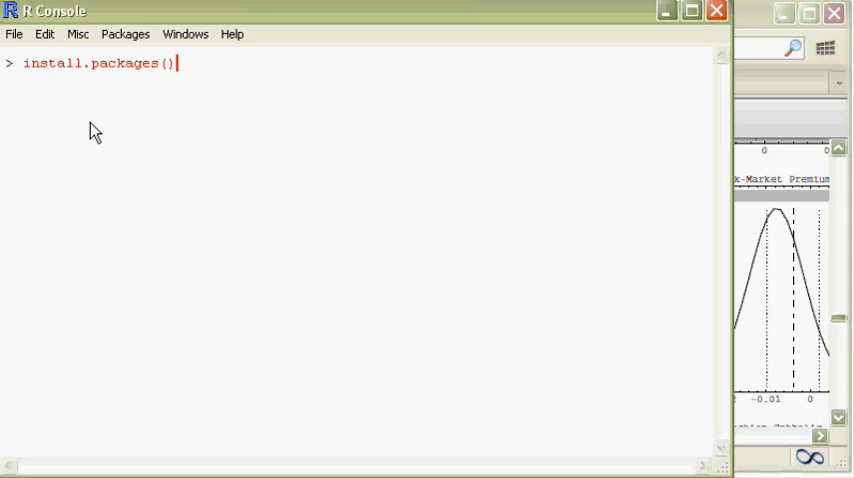
key("Return")
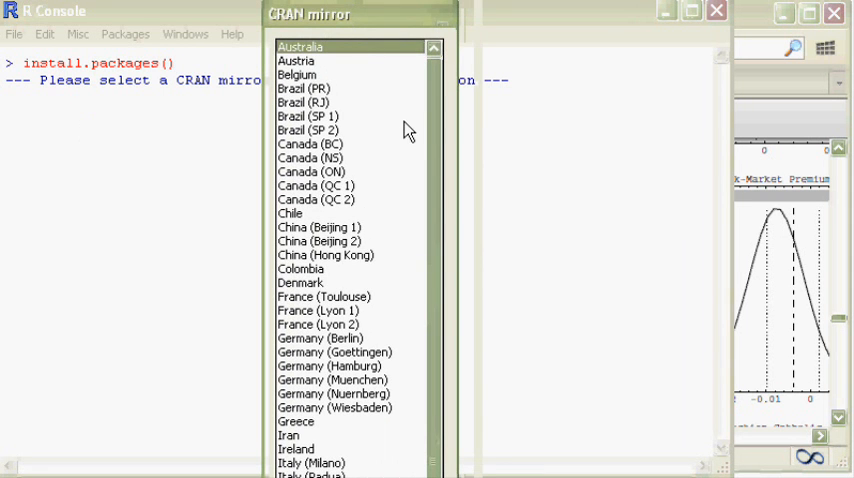
mouse_move(352, 80)
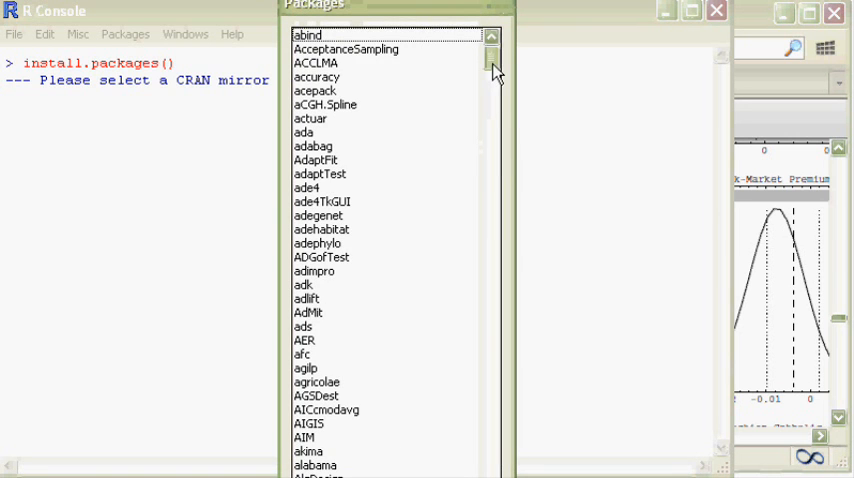
- Choose BMS from the CRAN package list to download and install it
scroll("down", 3)
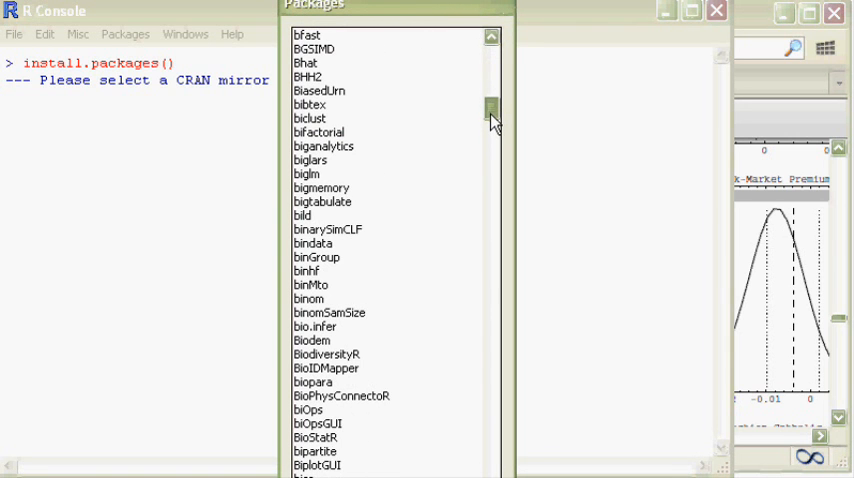
scroll("down", 3)
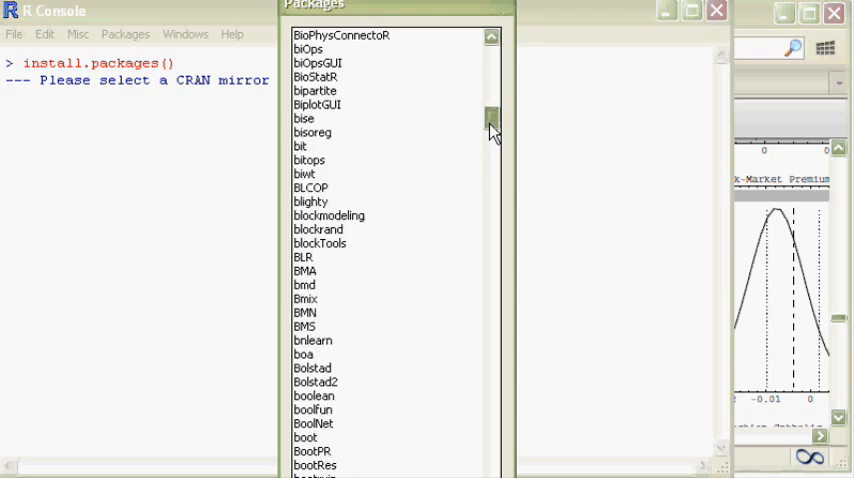
scroll("down", 3)
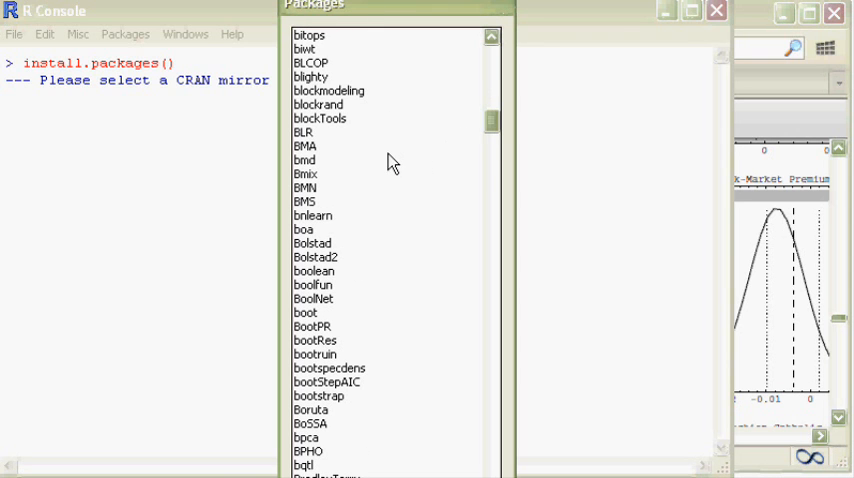
left_click(304, 200)
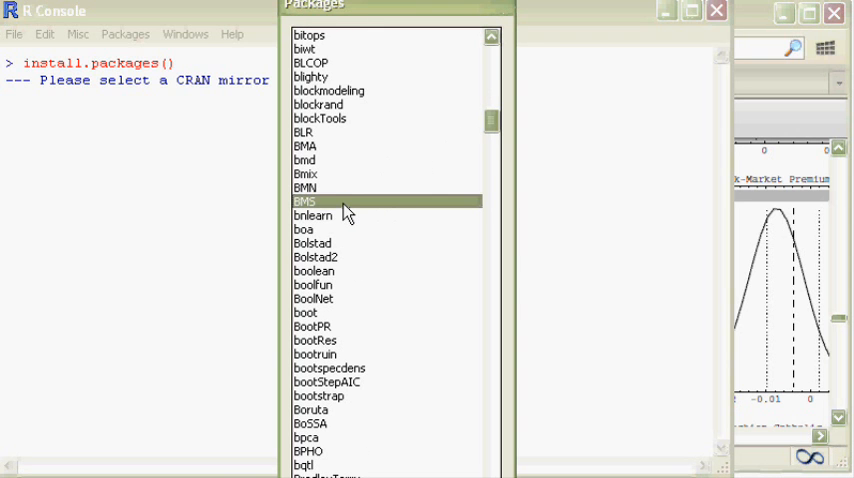
double_click(304, 200)
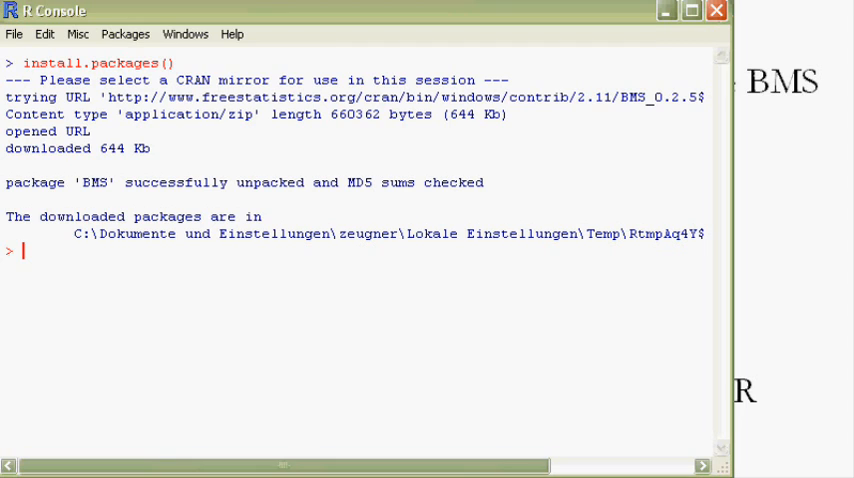
- Load the package with library(BMS) and begin the ?BMS help lookup
type("lib")
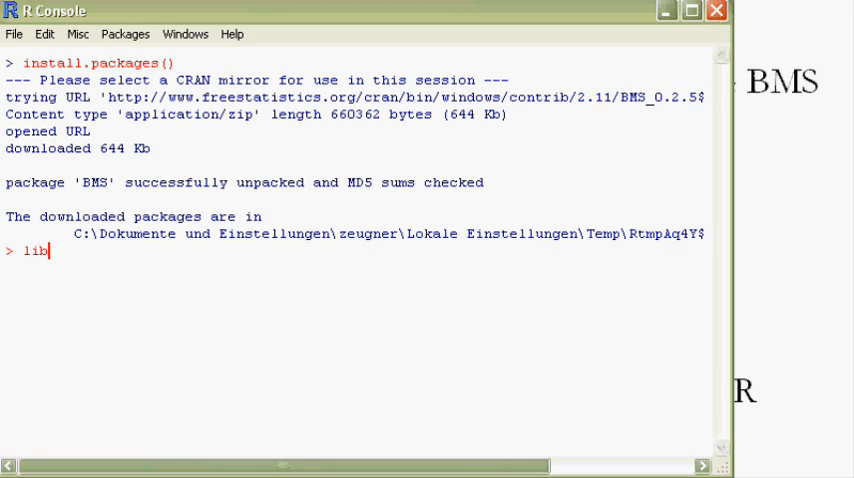
type("rary(")
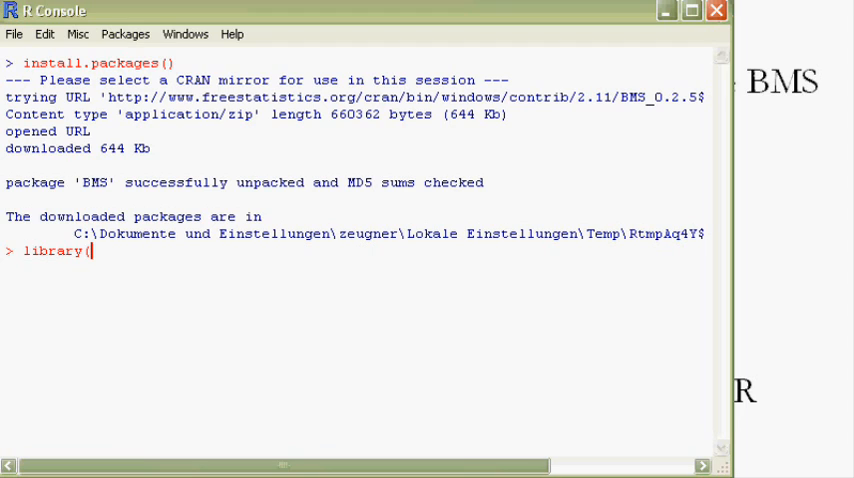
type("BMS)")
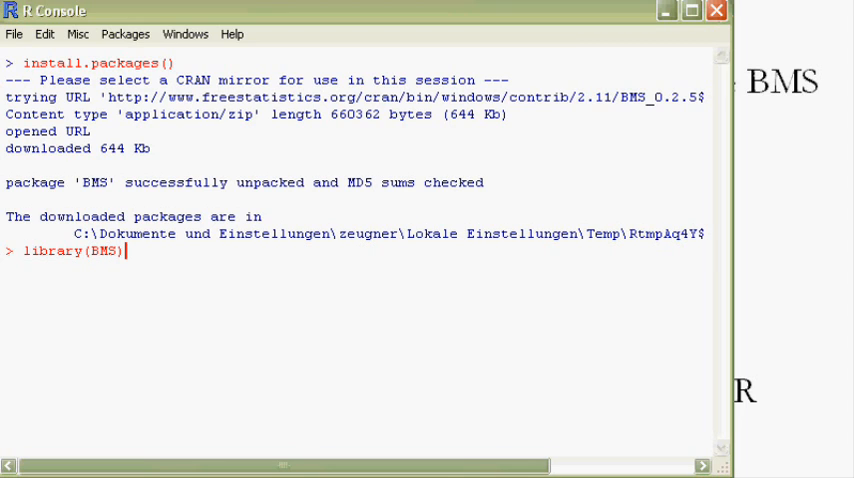
key("Return")
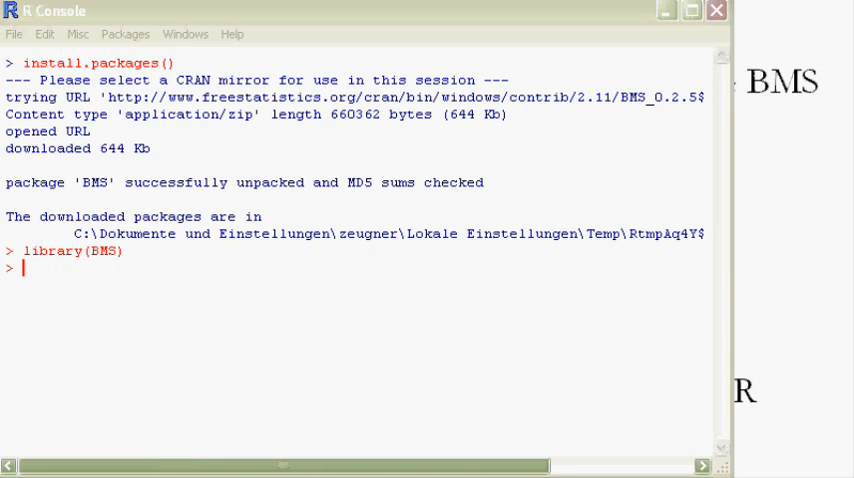
type("?B")
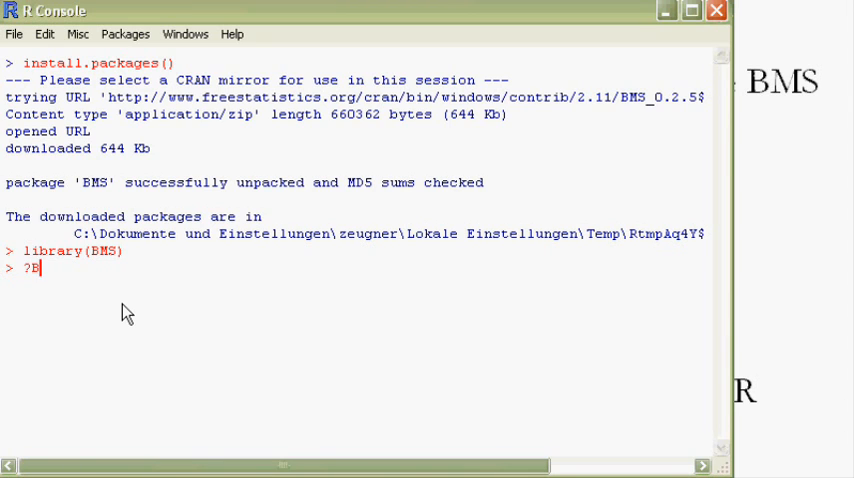
- Run ?BMS and scroll the package help page down to its list of main functions
type("MS")
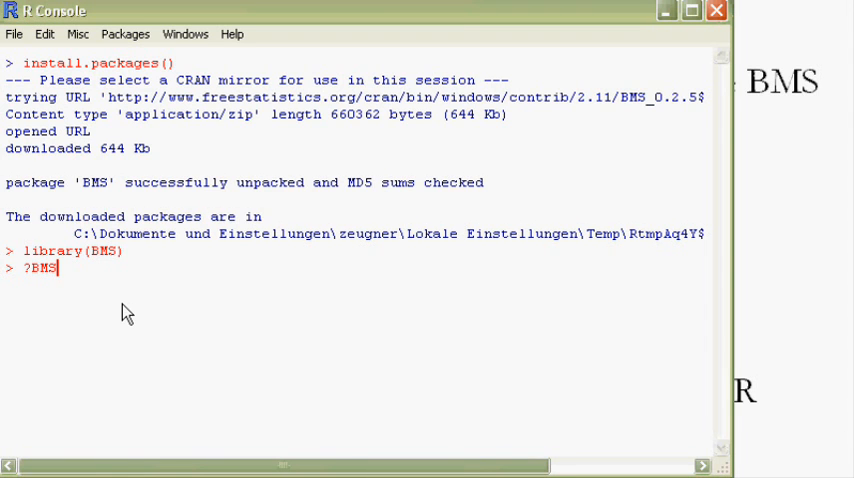
key("Return")
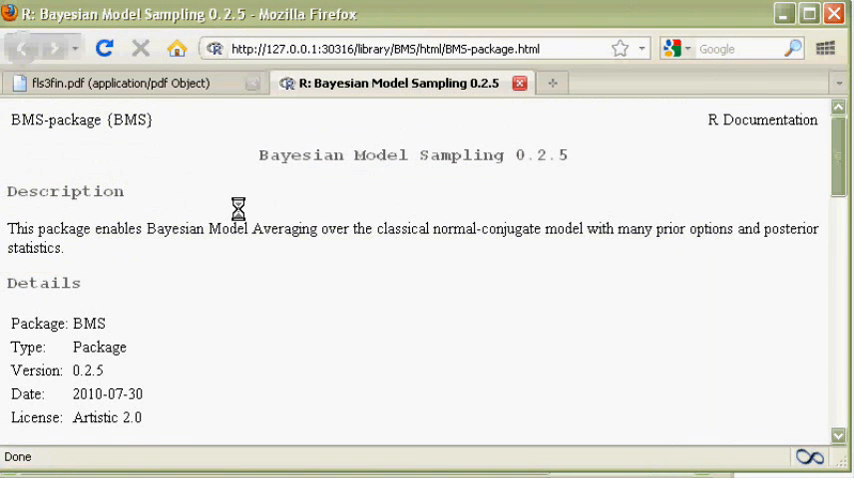
scroll("down", 3)
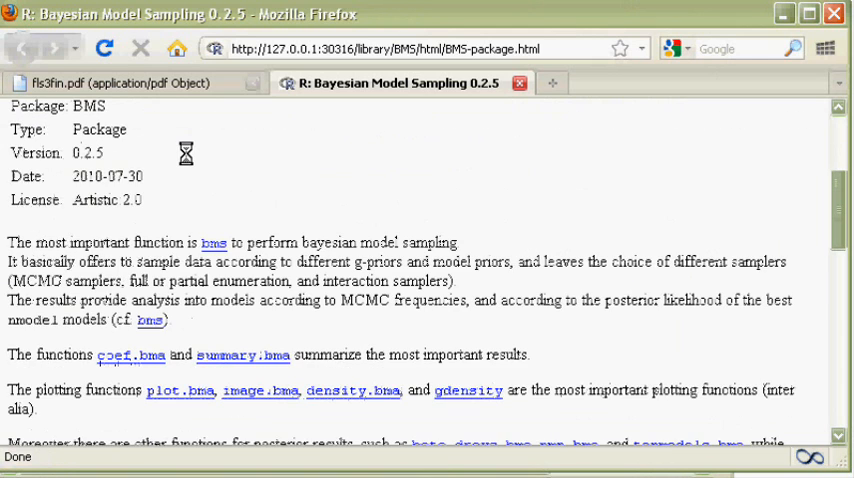
mouse_move(228, 246)
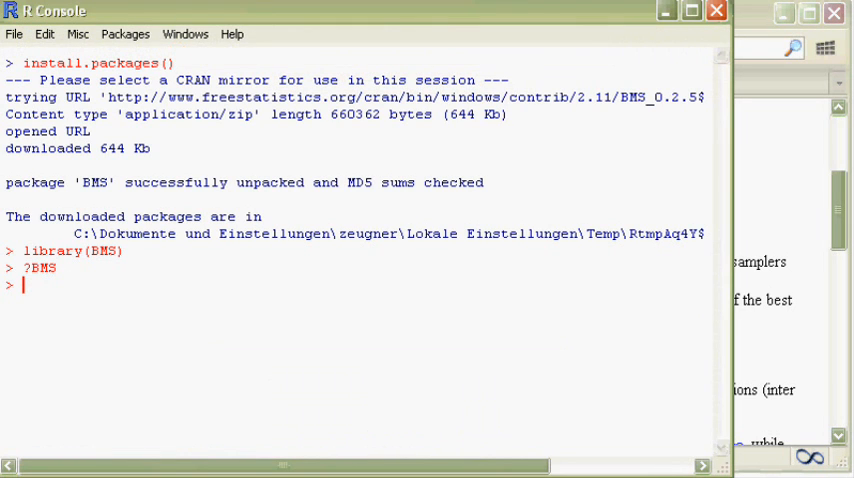
- Load the FLS dataset with data(datafls)
type("dat")
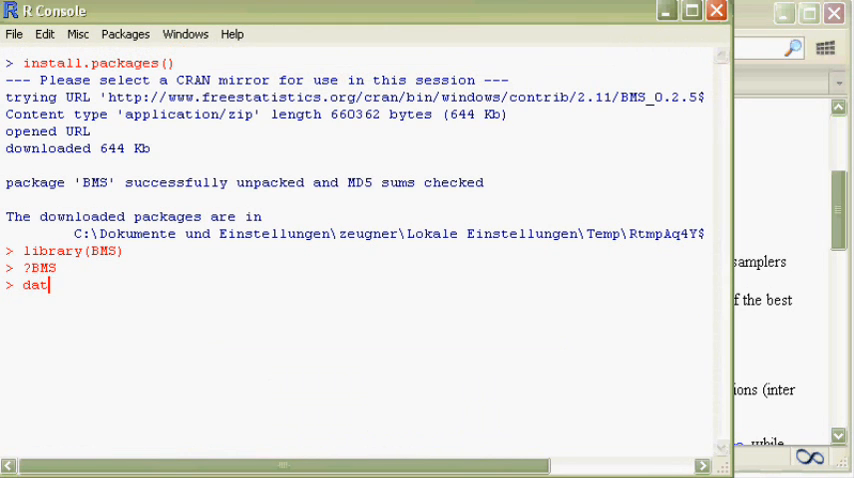
type("a(")
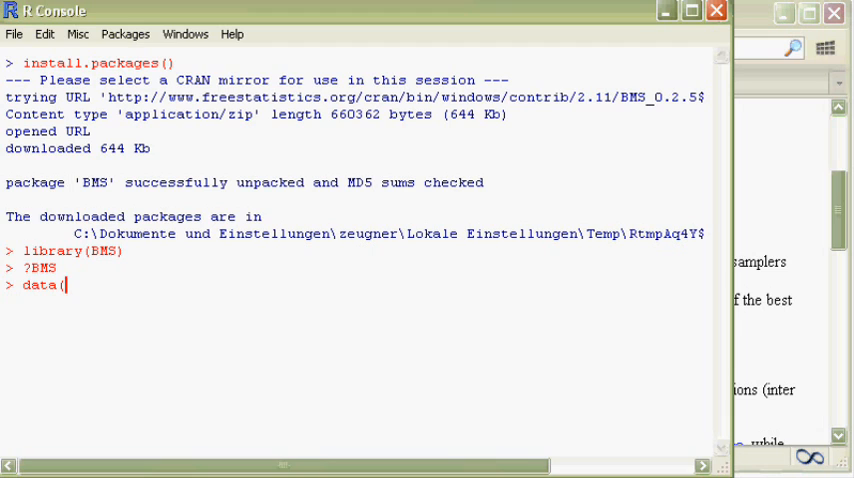
type("datafls")
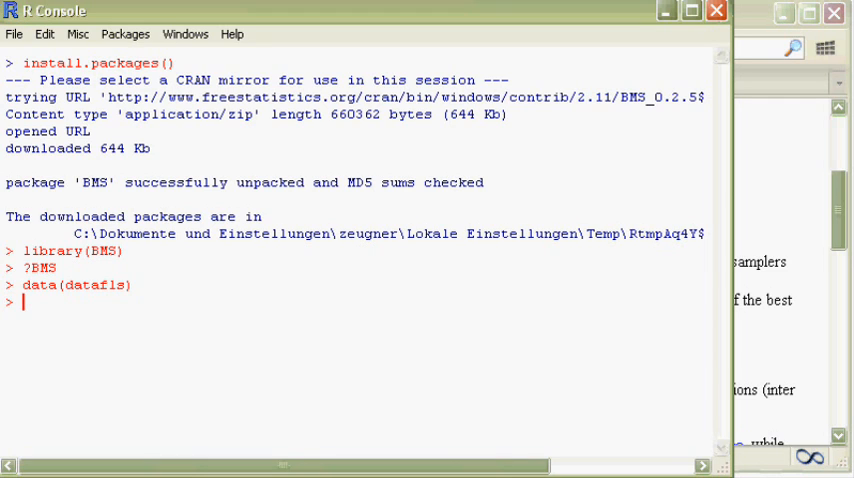
- Request ?bms and scroll through the bms function's help page
type("?bm")
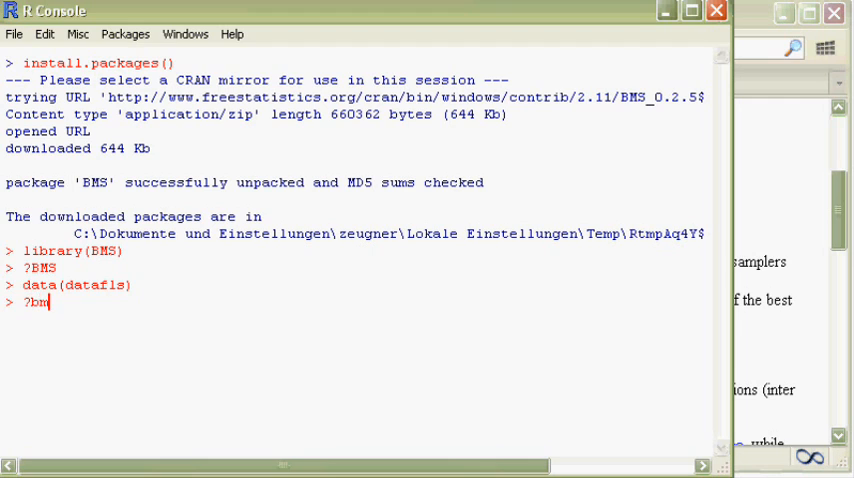
type("s")
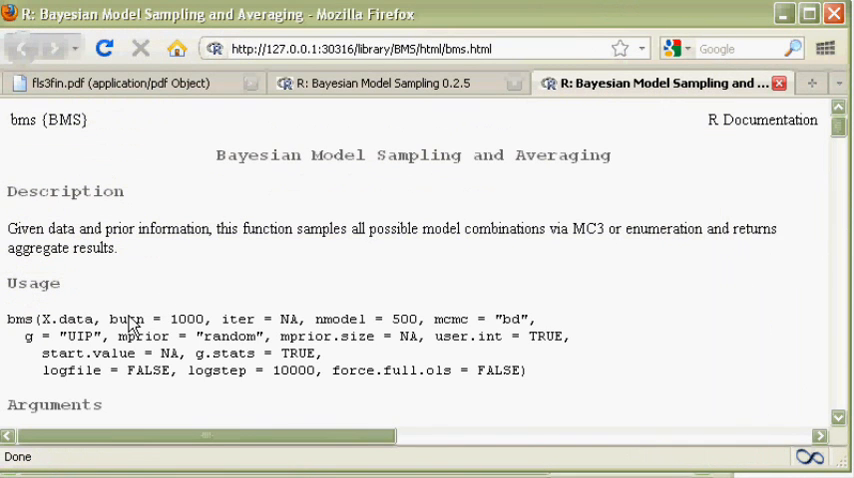
mouse_move(260, 310)
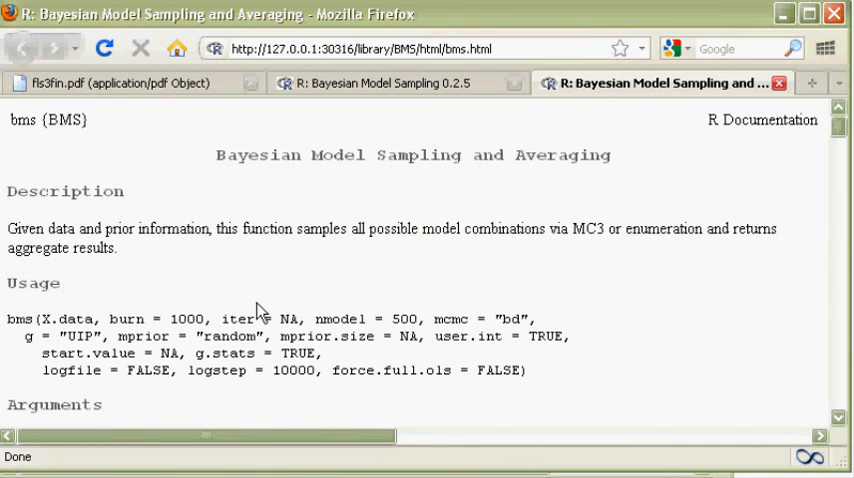
scroll("down", 3)
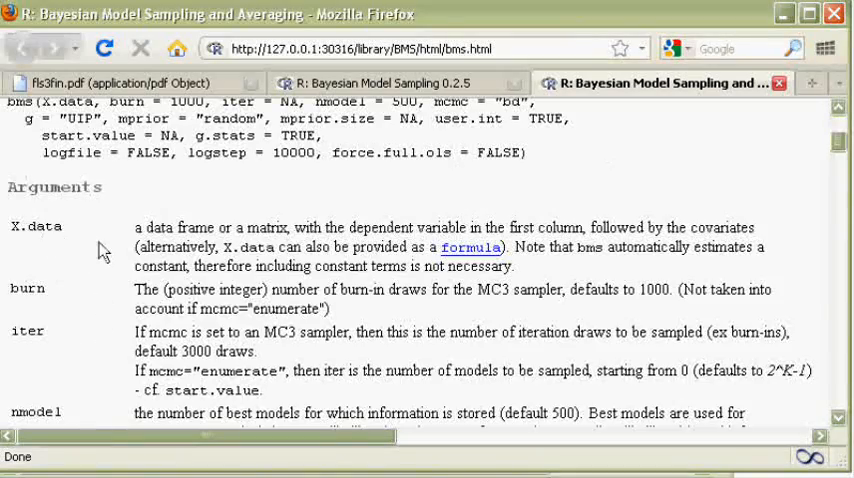
scroll("down", 3)
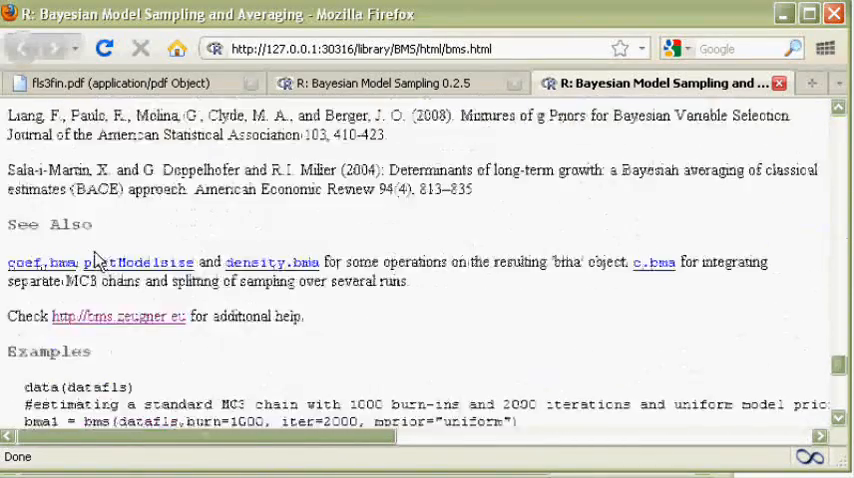
scroll("down", 3)
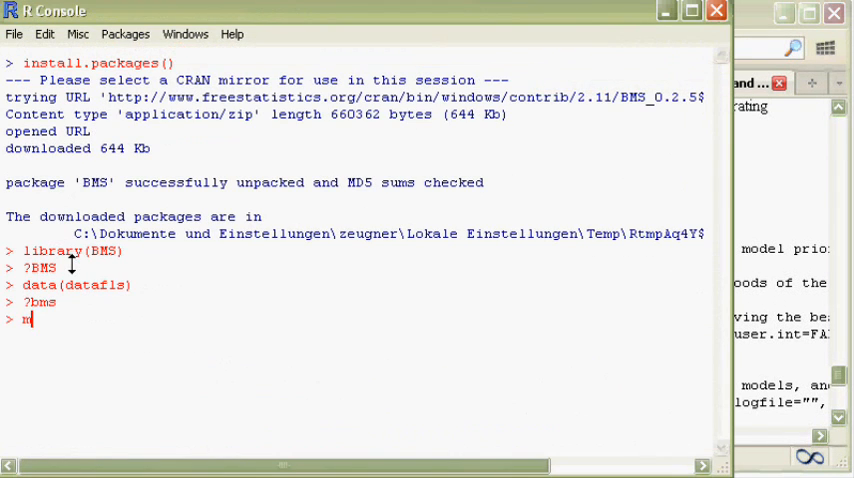
- Write mfls = bms(datafls, burn=100000, iter=200000 as the start of the estimation call
type("fls")
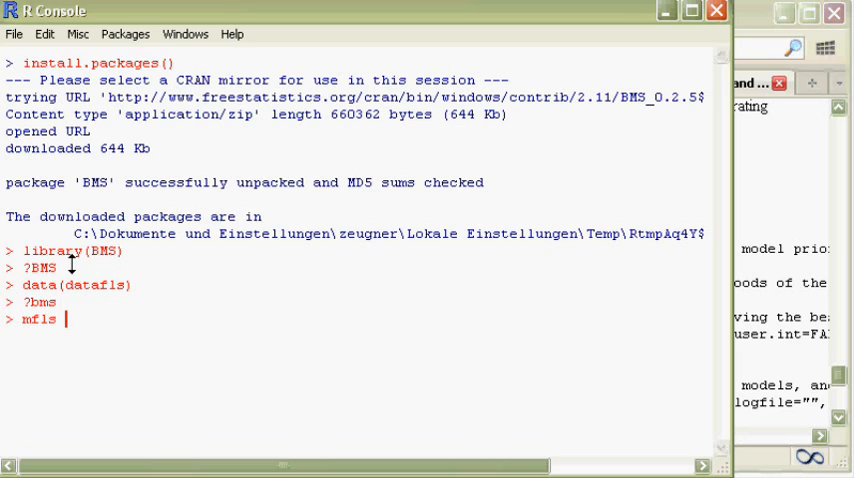
type("= b")
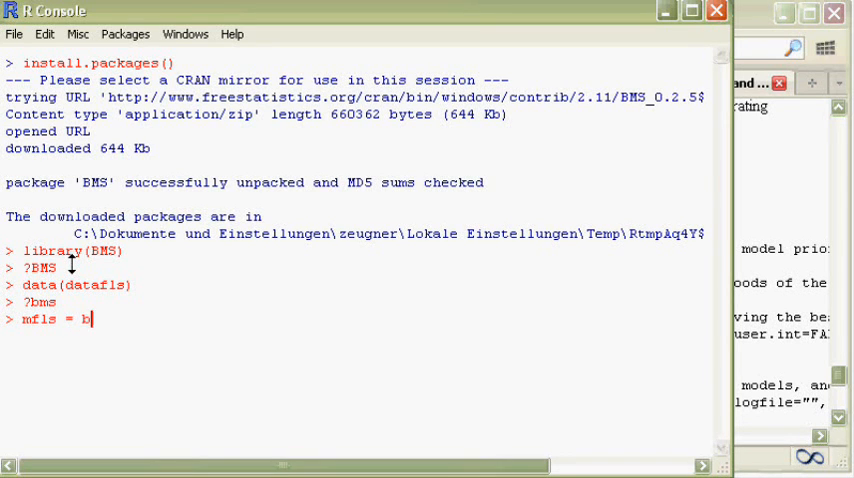
type("ms(")
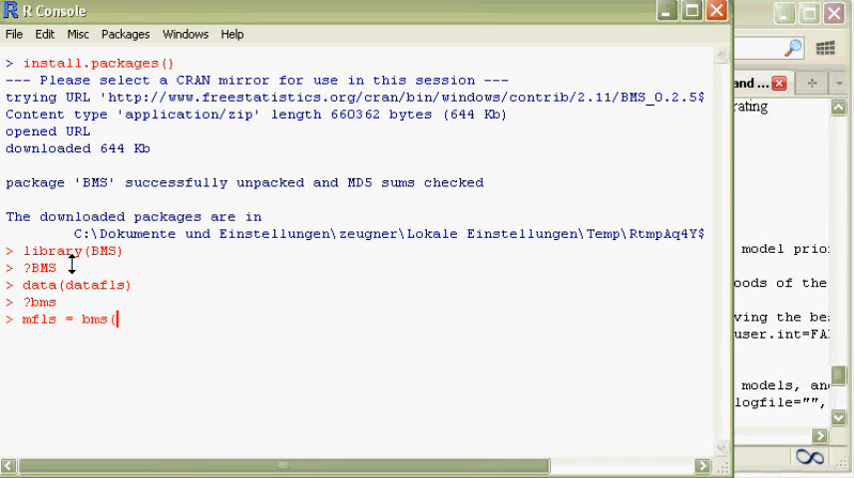
type("datafls")
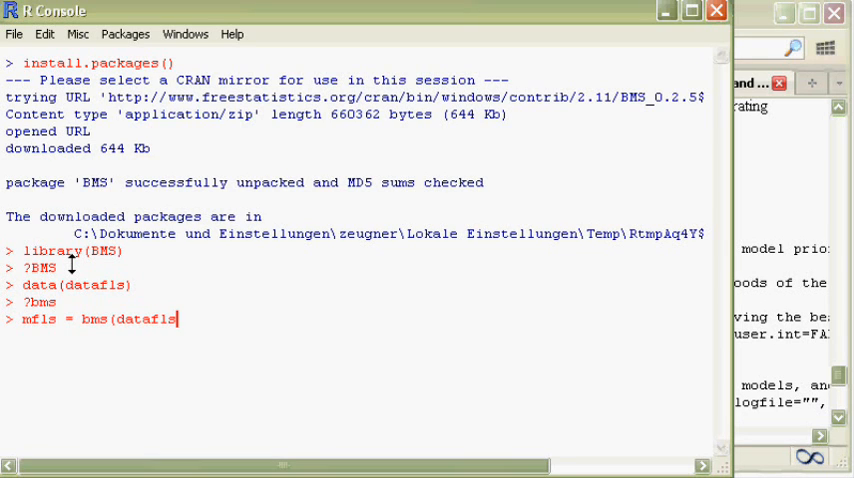
type(",")
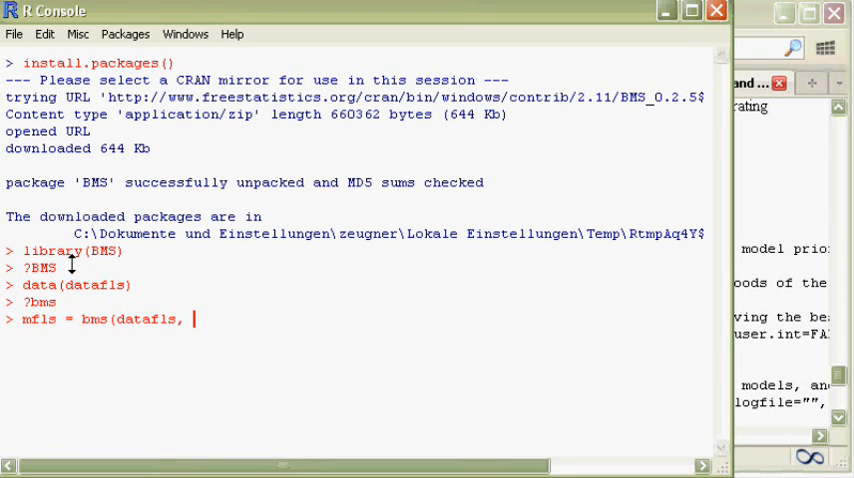
type("burn")
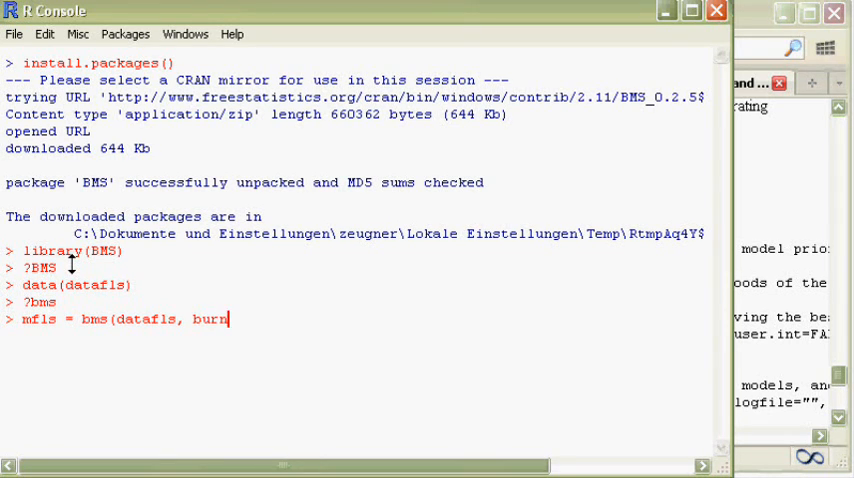
type("=1000")
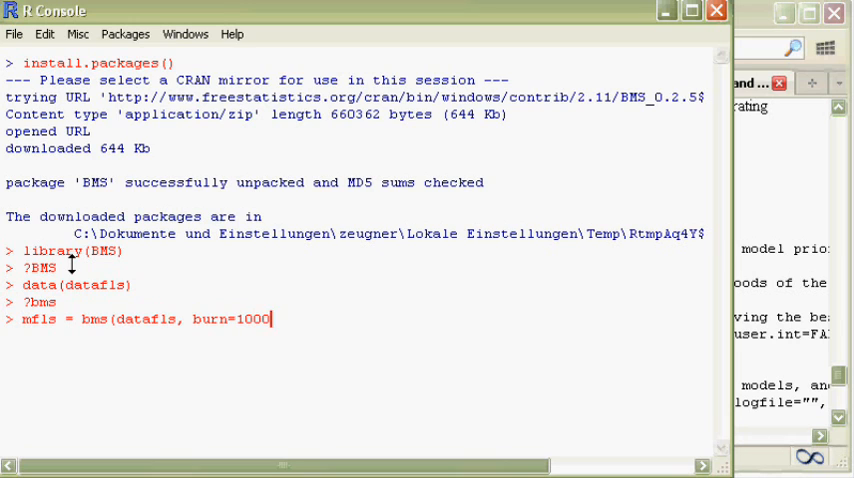
type("00,")
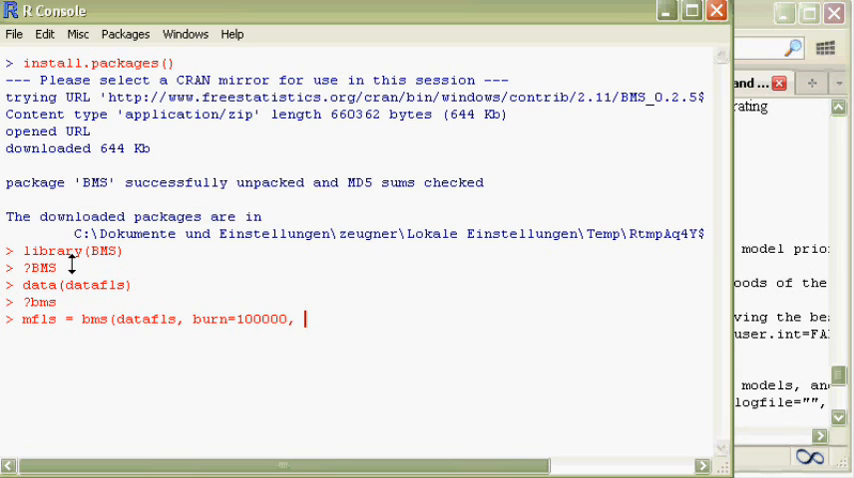
type("iter=")
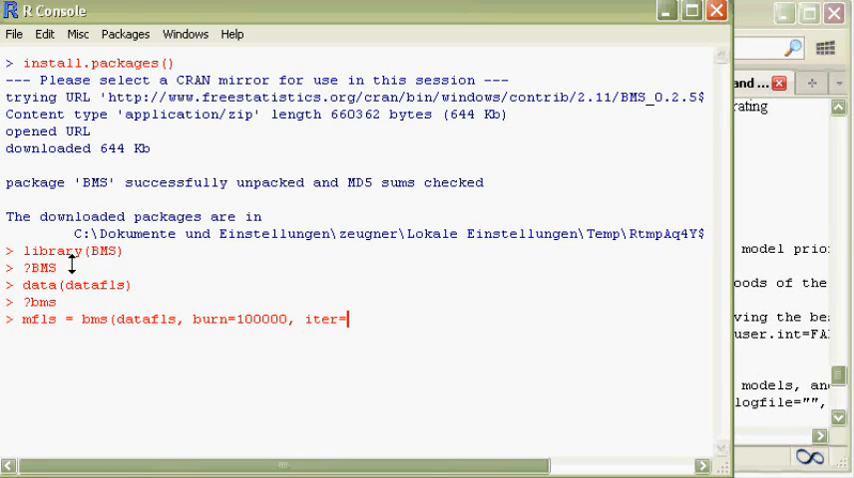
type("200")
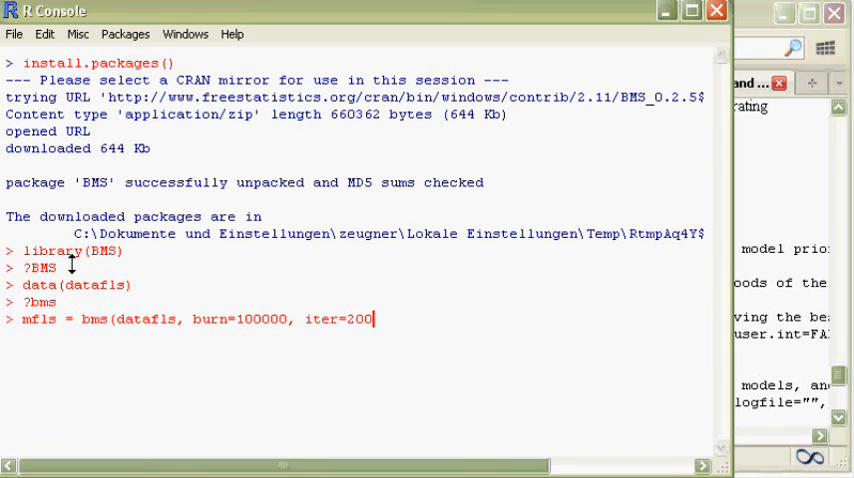
type("000")
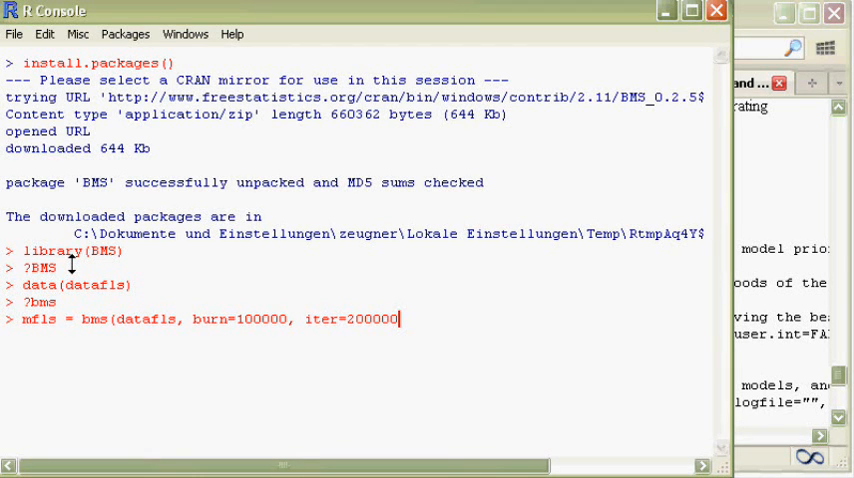
- Complete the call with g="BRIC", mprior="uniform", mcmc="bd", nmodel=2000 and run it
type(",")
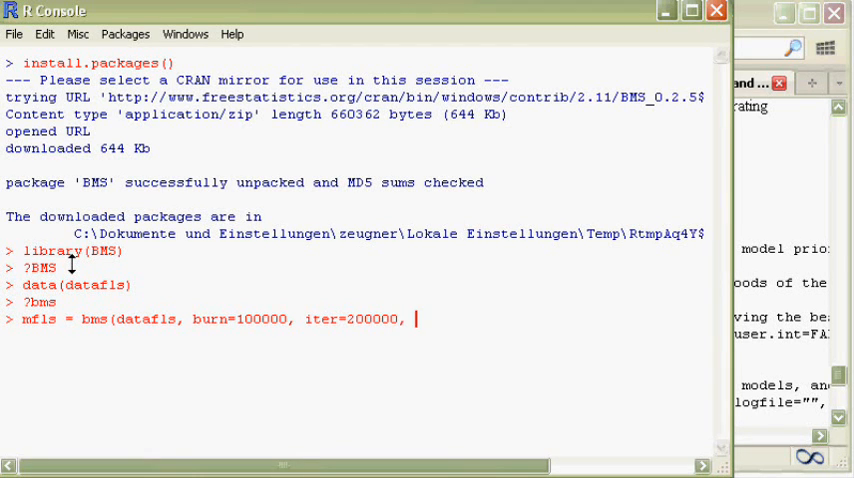
type("g")
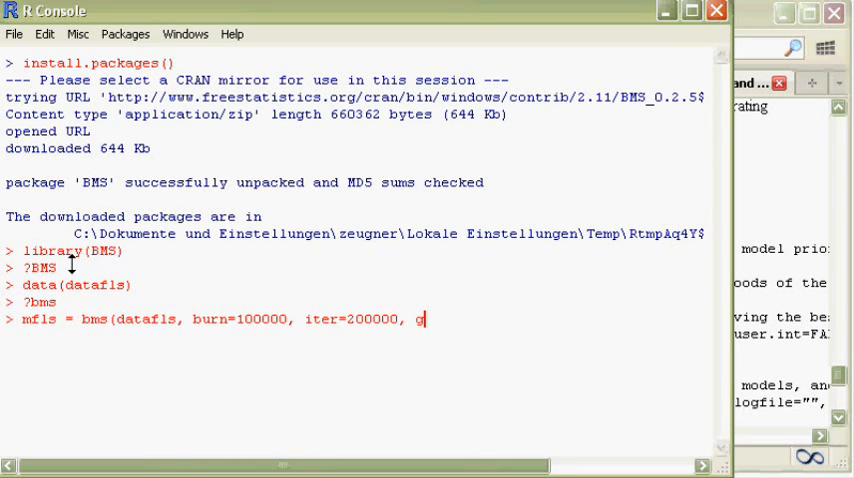
type("=\"BRIC\",")
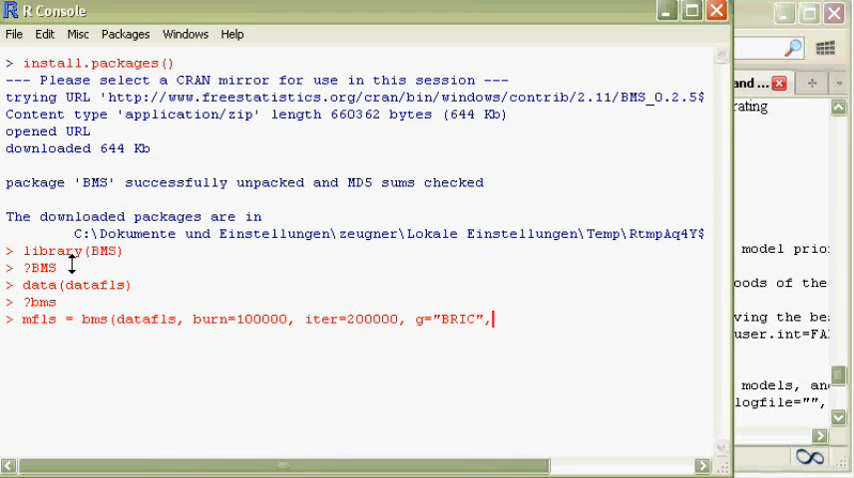
type("m")
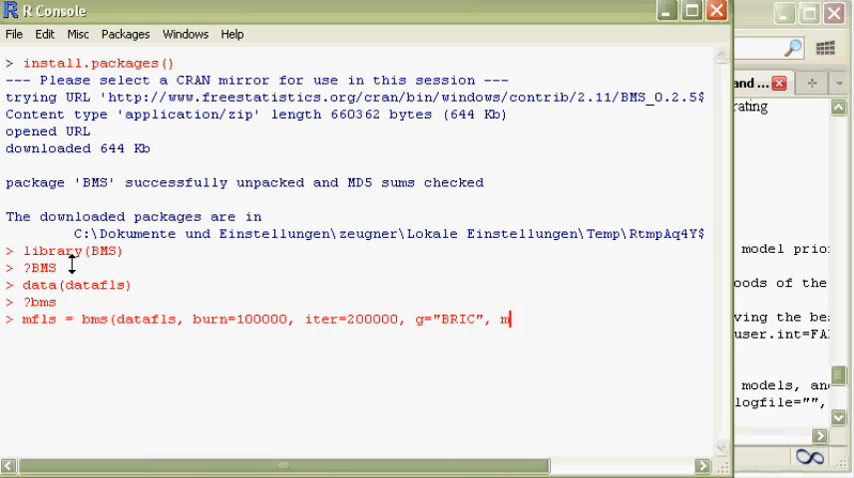
type("prior=\"un")
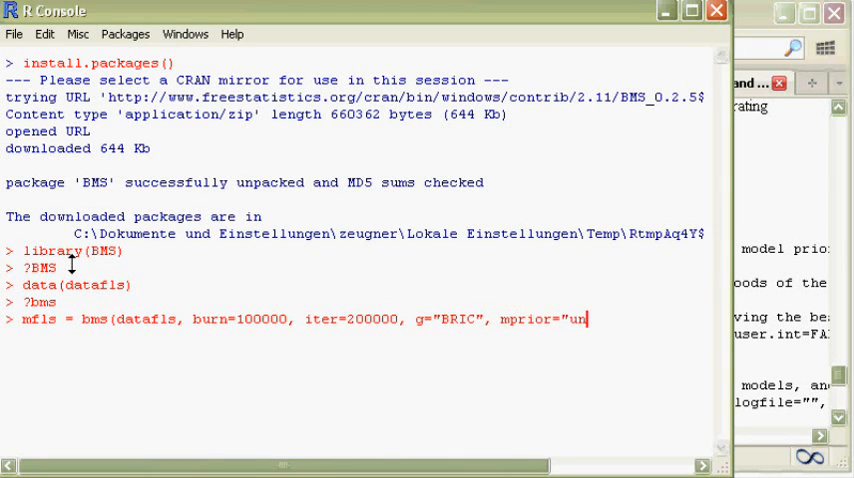
type("iform\"")
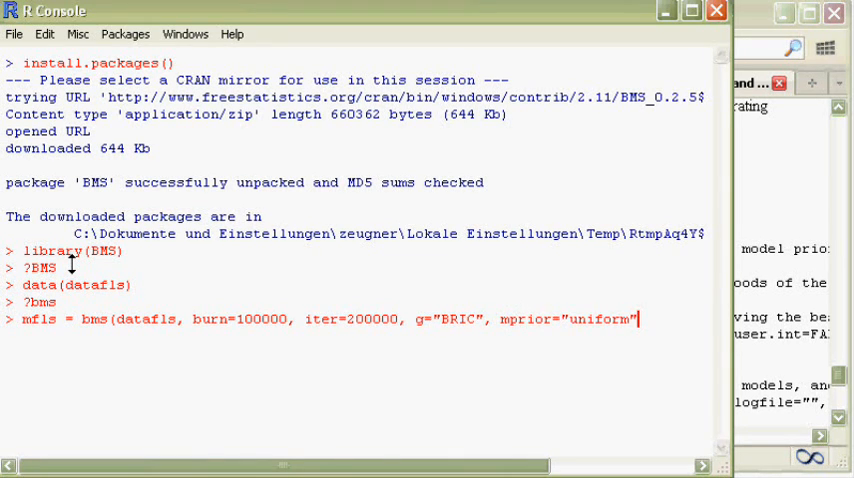
type(", mcmc=\"")
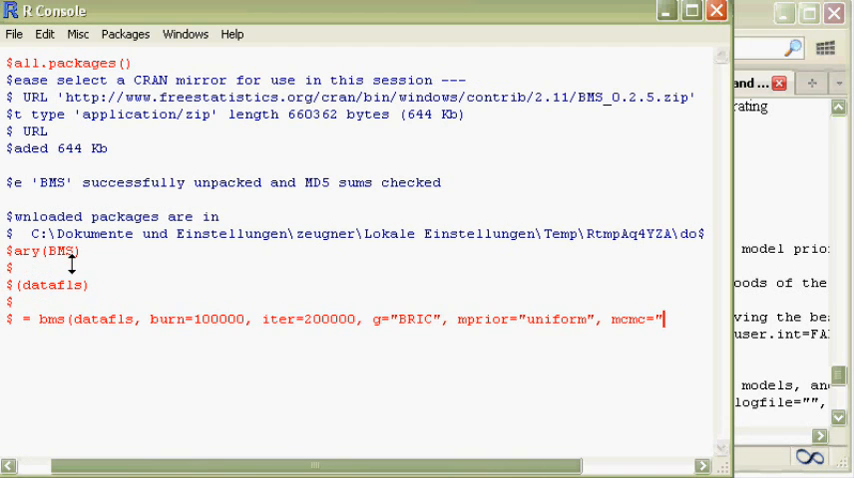
type("bd\", nmodel=20")
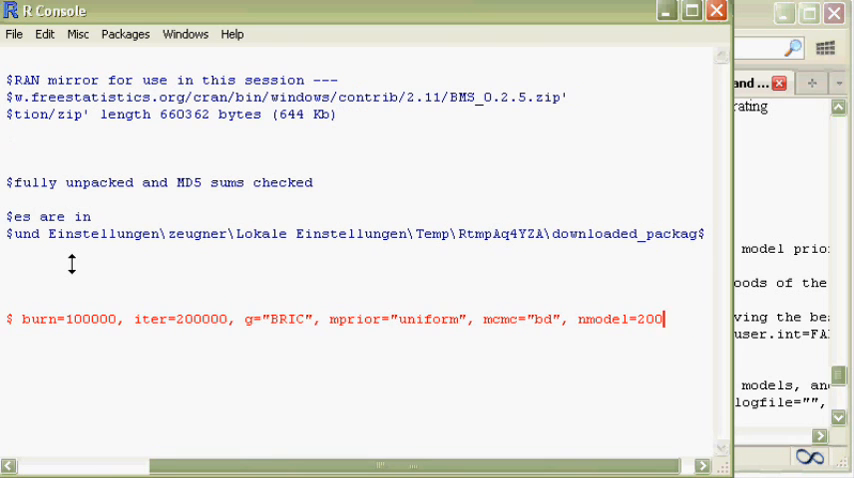
type("0)")
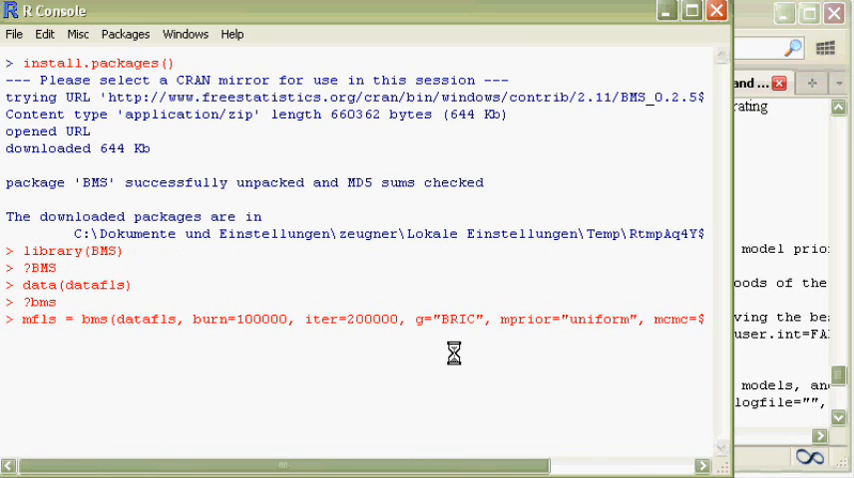
mouse_move(488, 324)
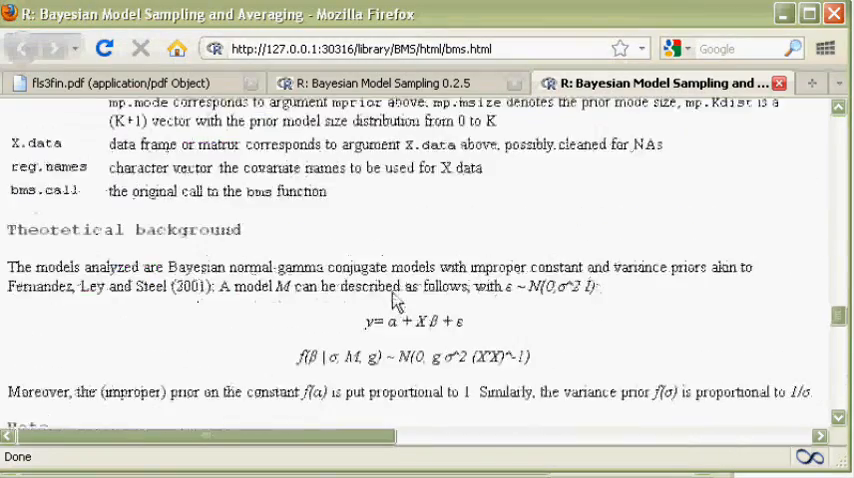
scroll("up", 3)
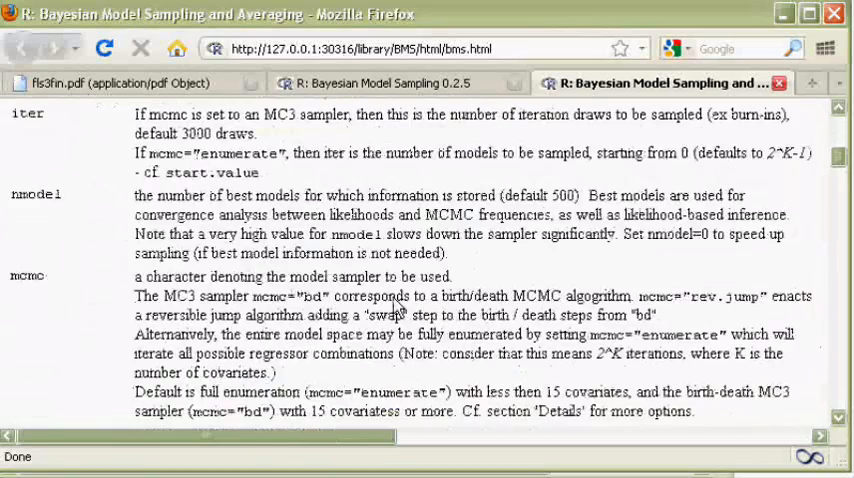
scroll("down", 3)
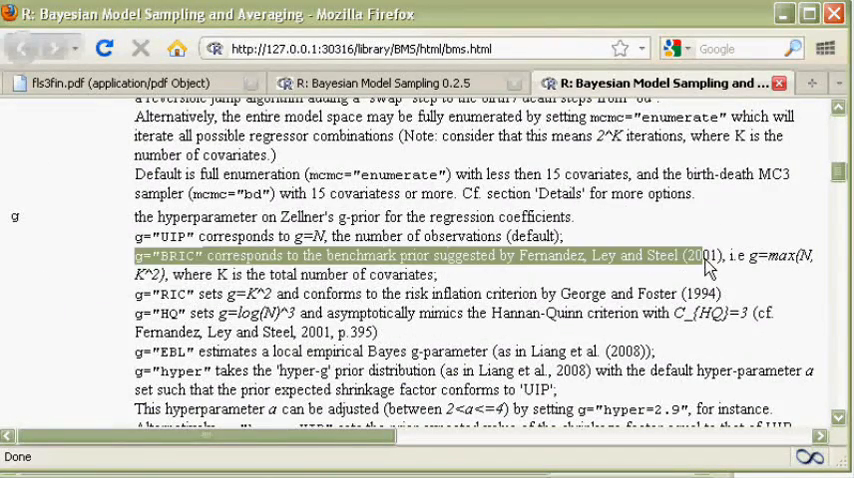
scroll("down", 3)
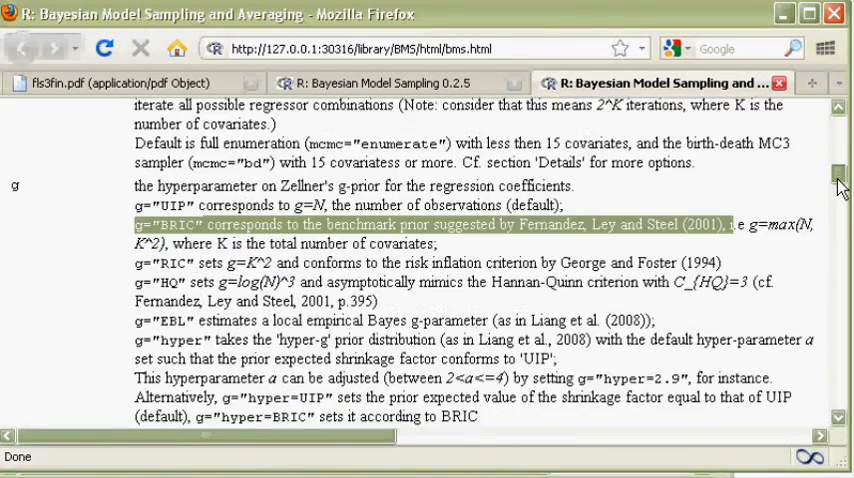
scroll("down", 3)
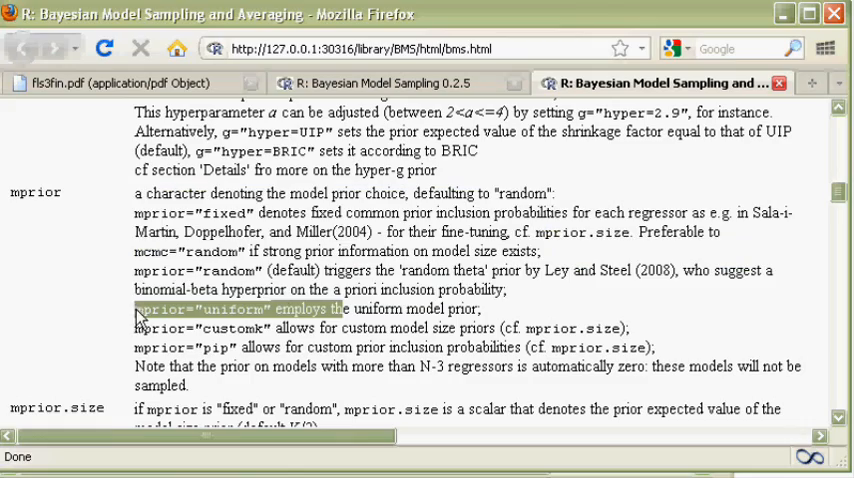
scroll("up", 3)
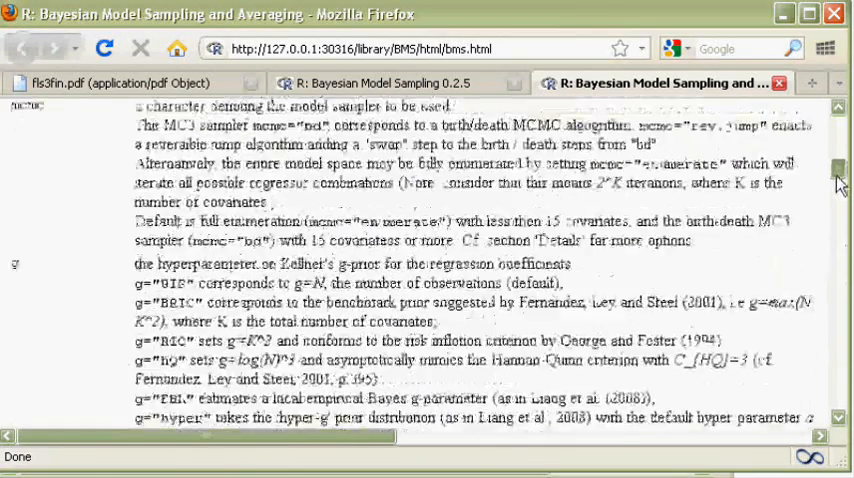
scroll("up", 3)
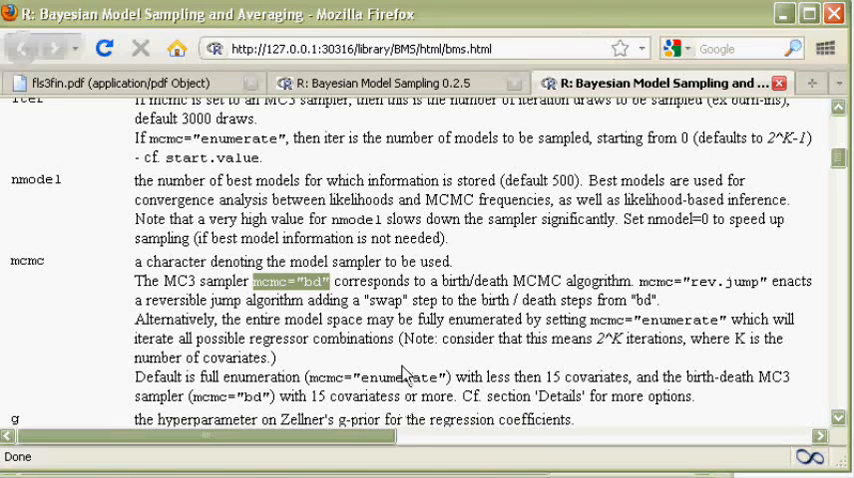
scroll("up", 3)
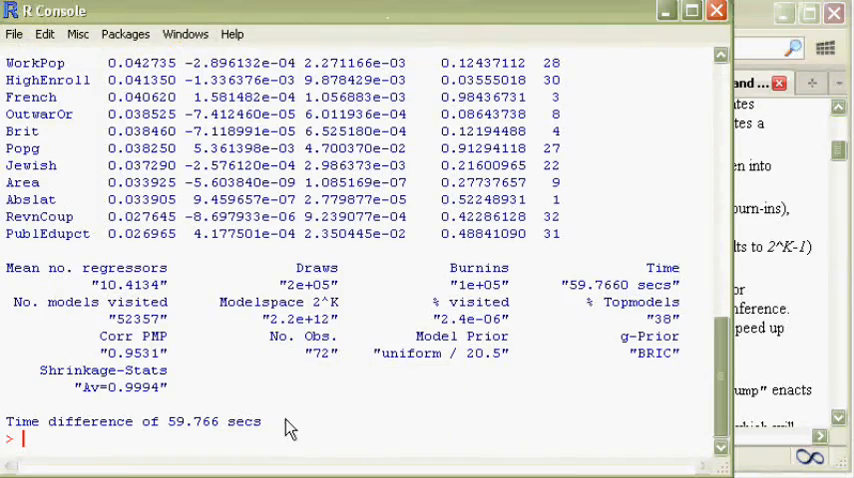
- Scroll up to review the printed bms summary with its 59.766-second run time
scroll("up", 3)
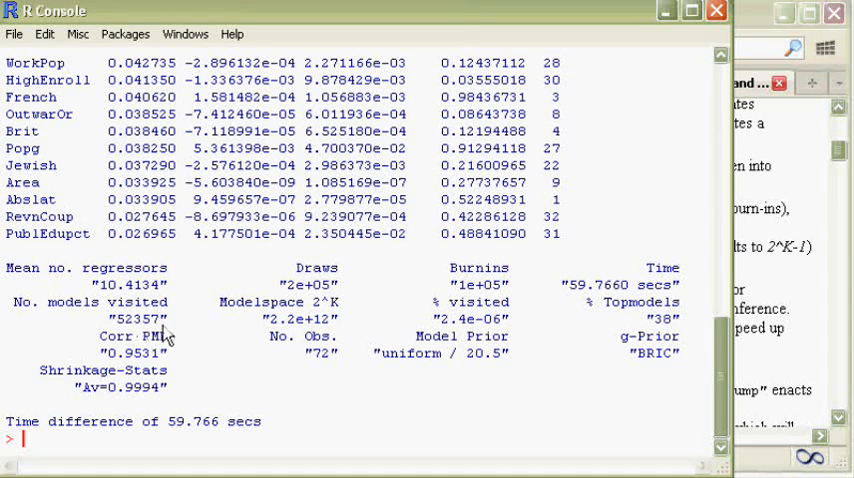
mouse_move(516, 372)
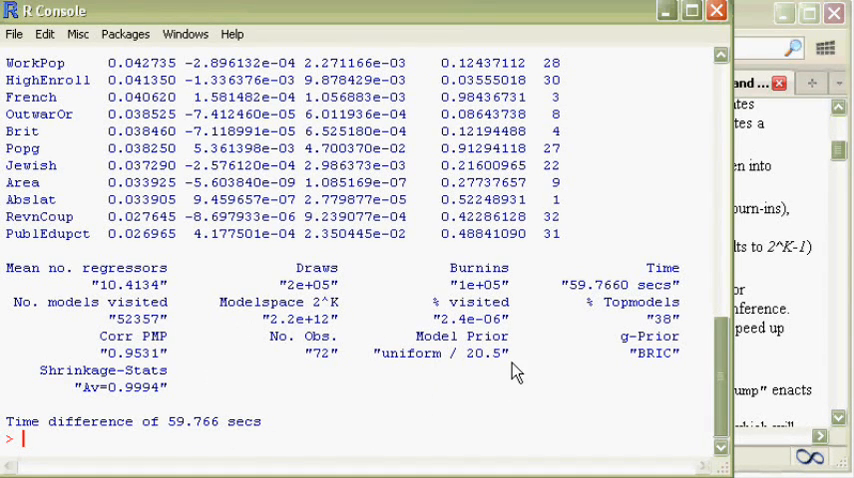
mouse_move(648, 436)
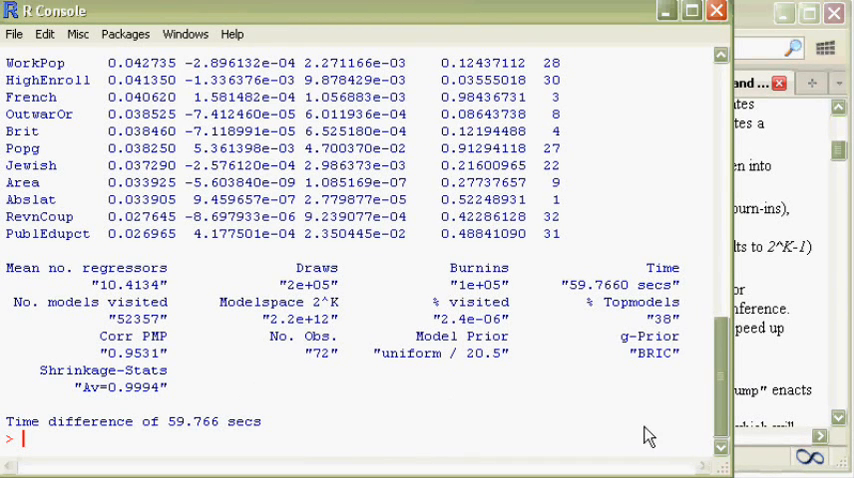
mouse_move(248, 444)
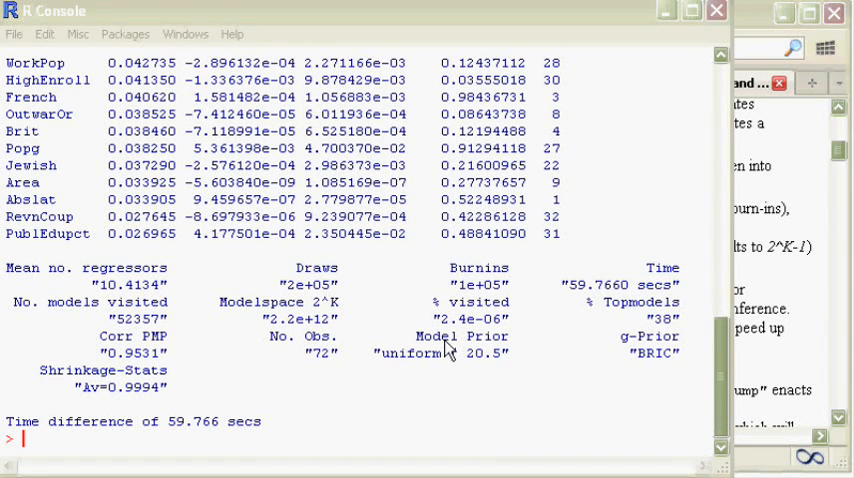
- Run coef(mfls, exact=TRUE) to print the exact coefficient table
type("coef(")
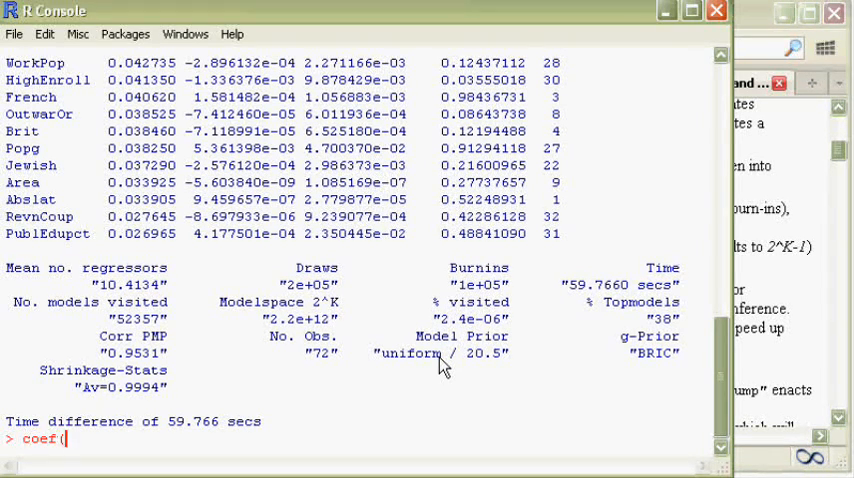
type("mfls,")
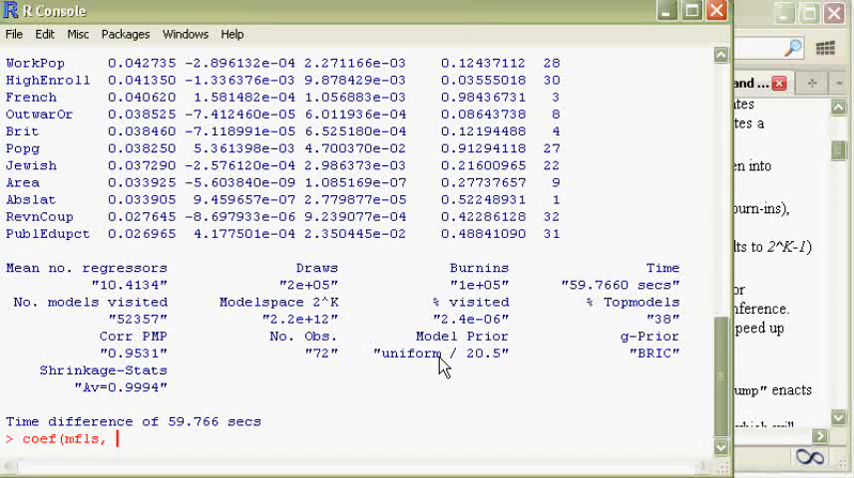
type("ex")
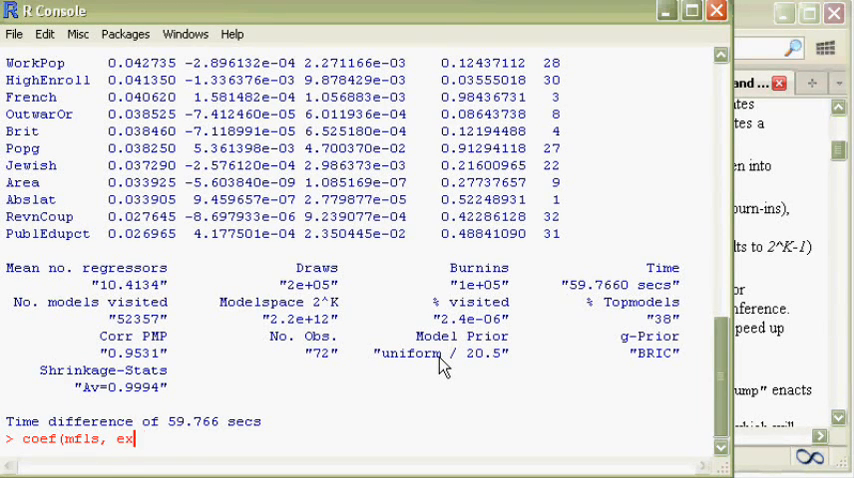
type("act=TRUE")
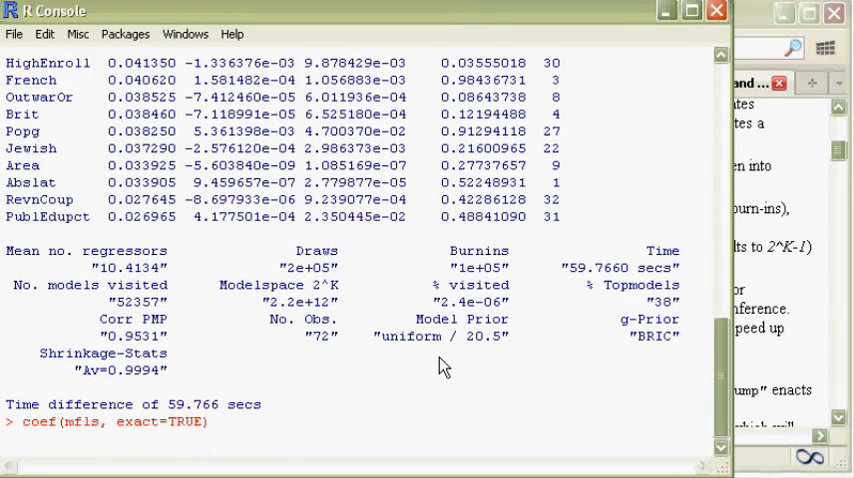
key("Return")
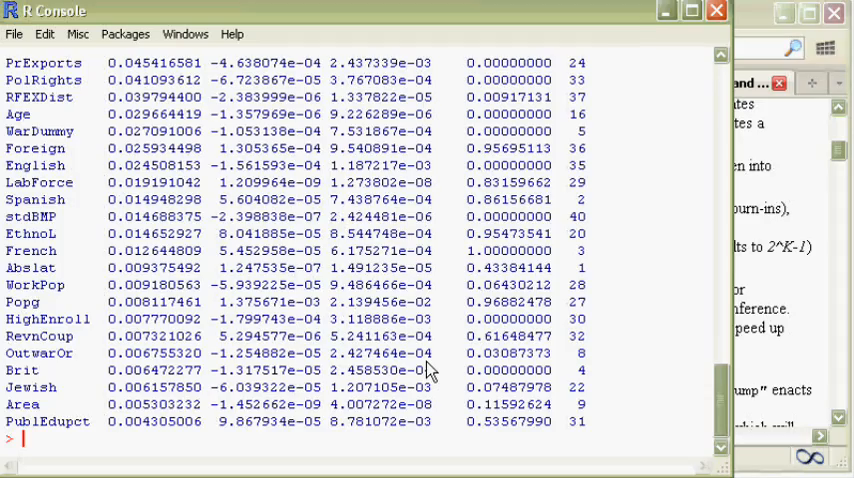
- Scroll through the PIP, posterior mean and SD columns for every regressor
scroll("up", 3)
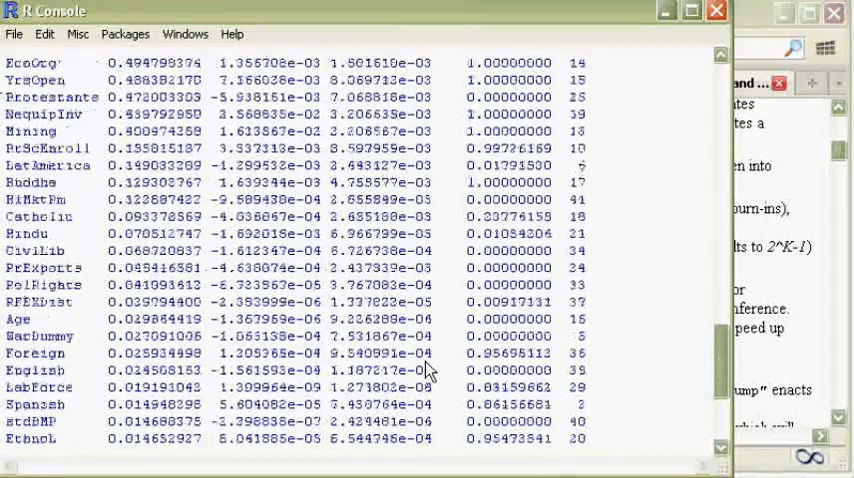
scroll("up", 3)
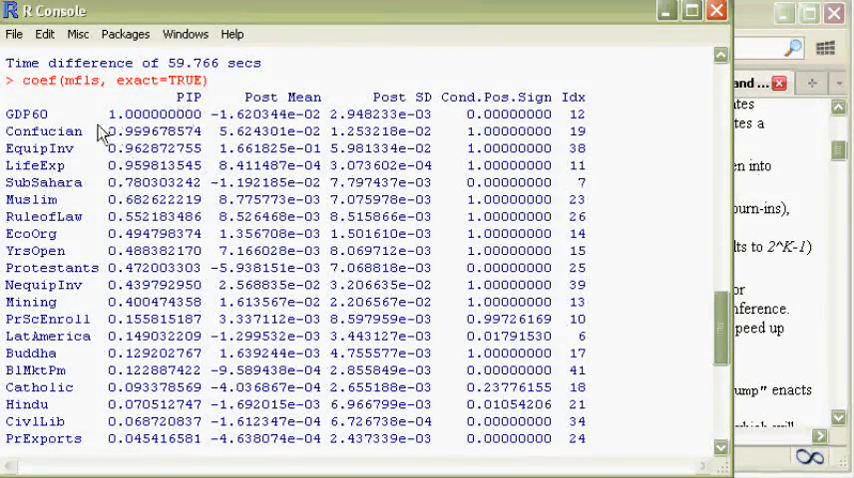
mouse_move(130, 124)
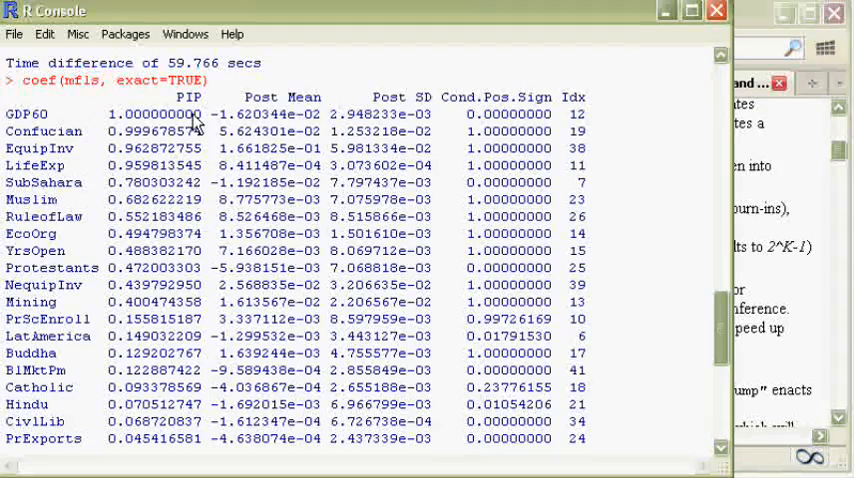
scroll("down", 3)
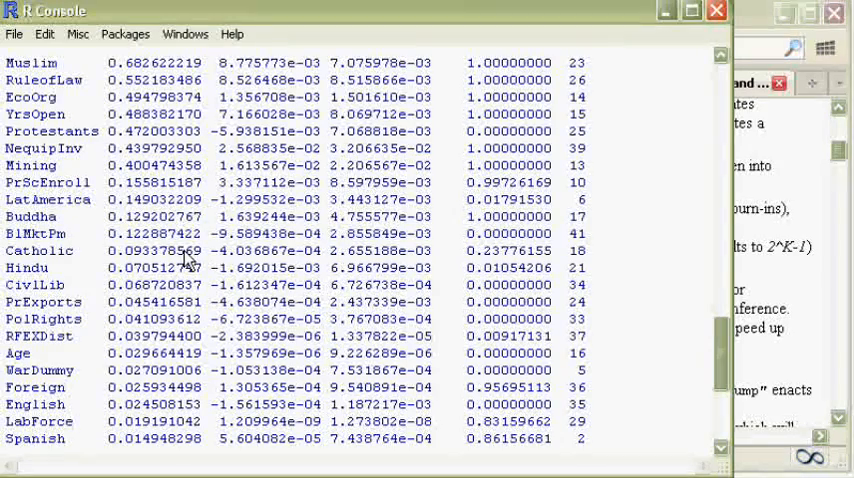
scroll("down", 3)
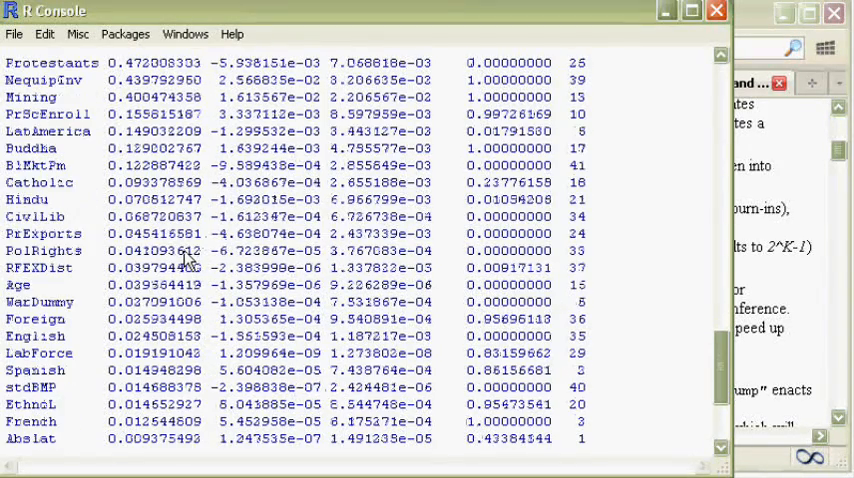
scroll("down", 3)
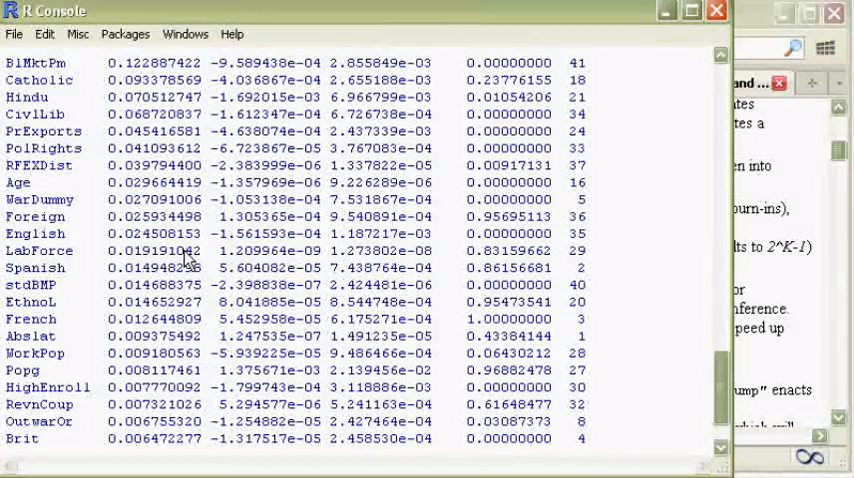
scroll("down", 3)
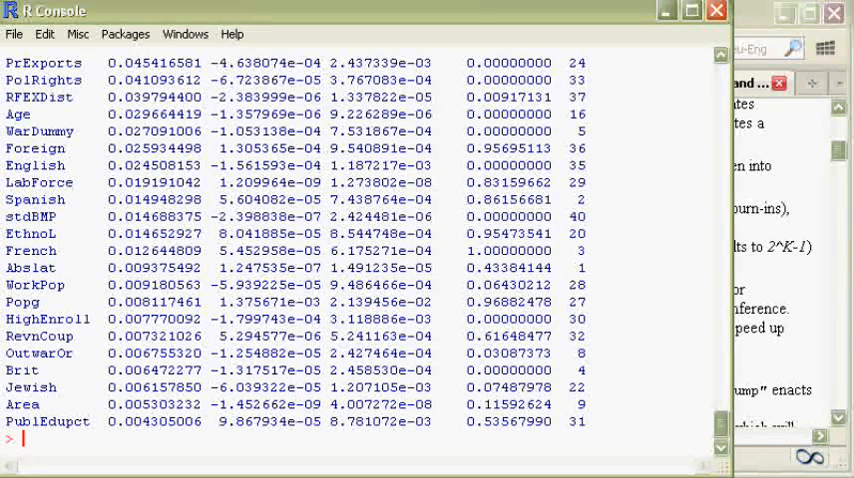
- Run density(mfls, "GDP60") to plot the marginal density of the GDP60 coefficient
type("density")
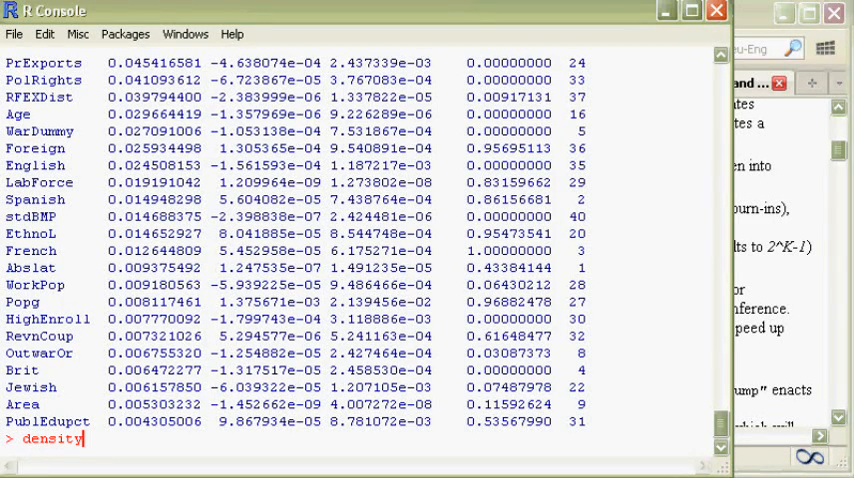
type("(")
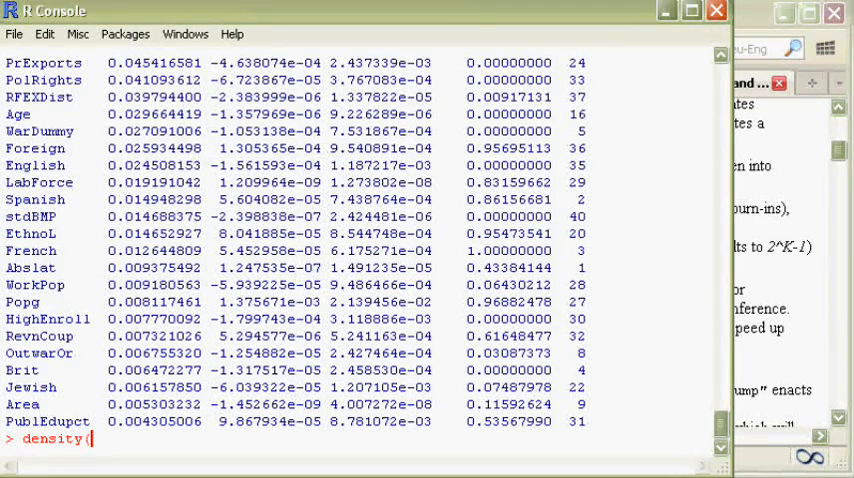
type("mfls,")
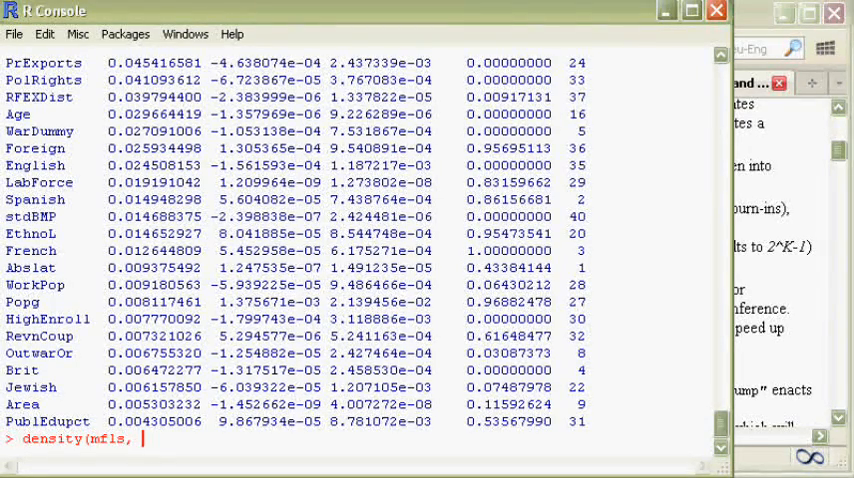
type("\"GDP6")
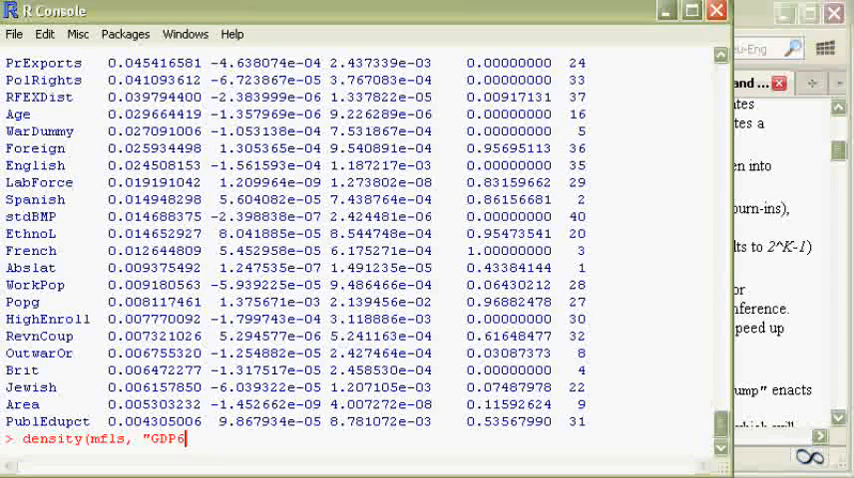
type("0\")")
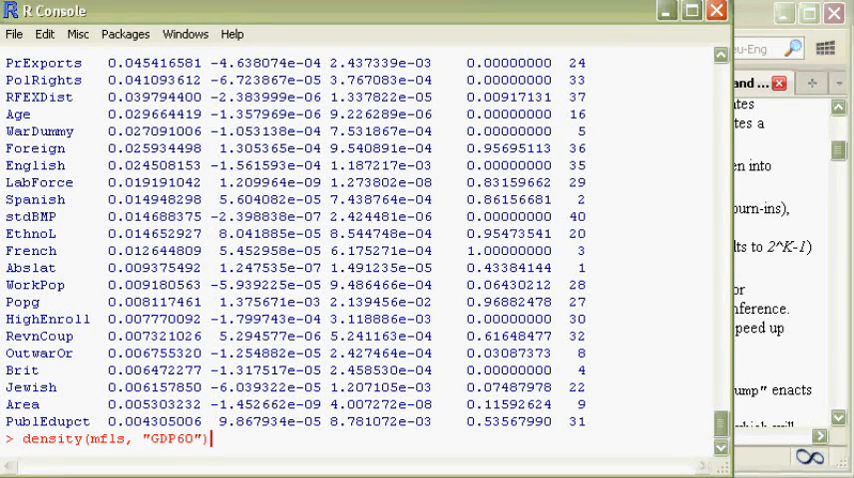
key("Return")
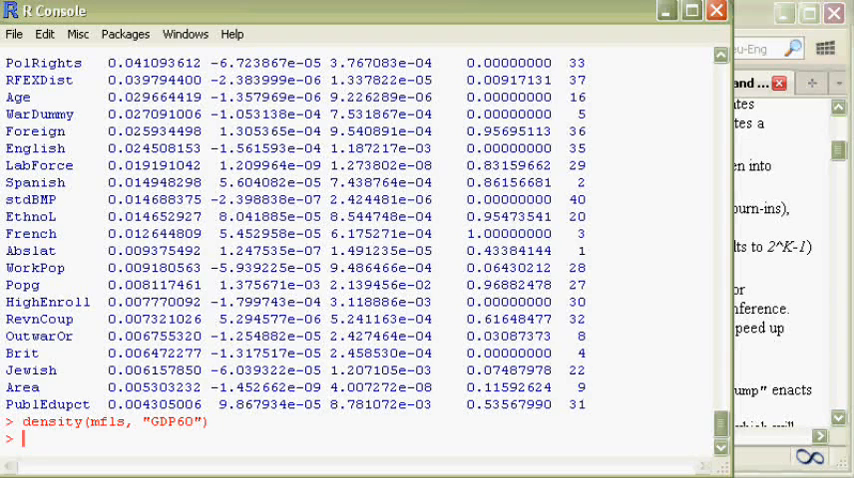
key("Return")
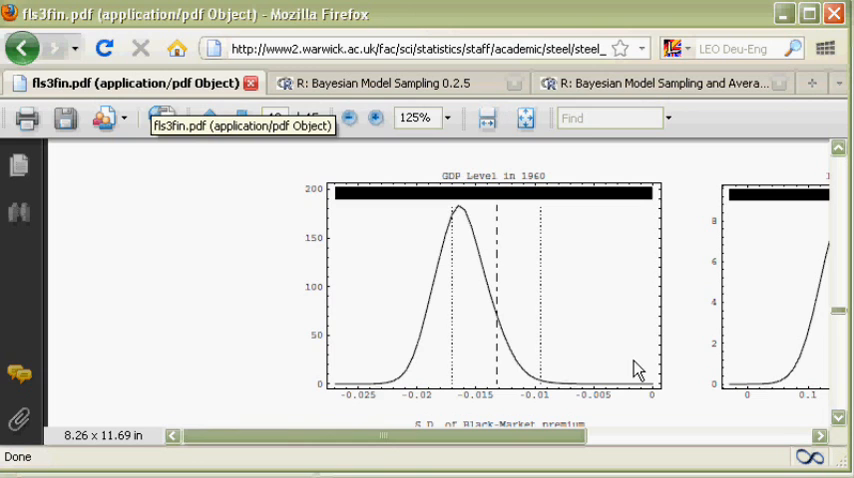
mouse_move(624, 412)
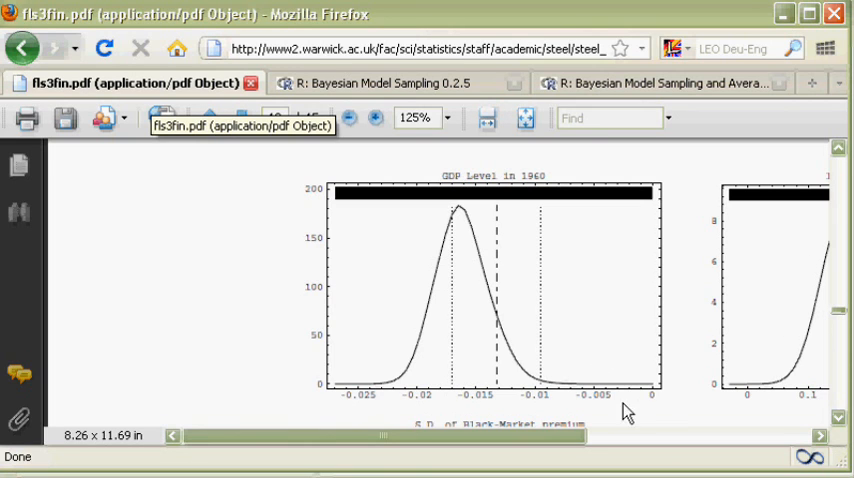
mouse_move(610, 404)
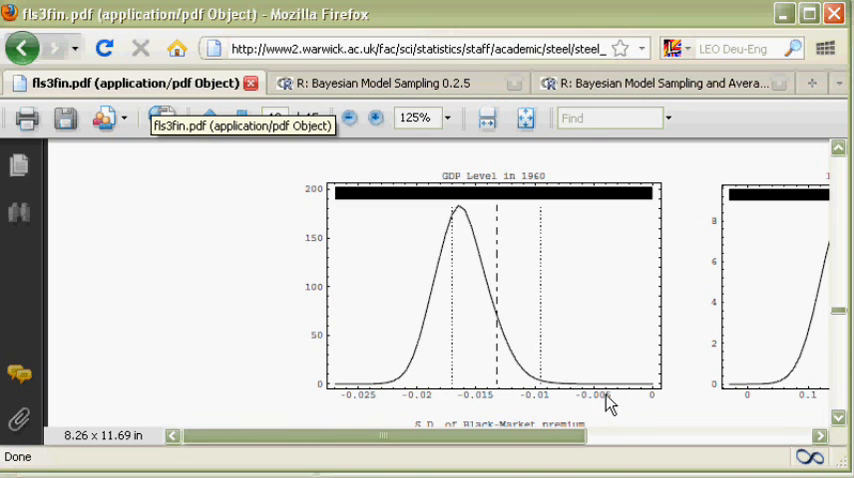
mouse_move(360, 400)
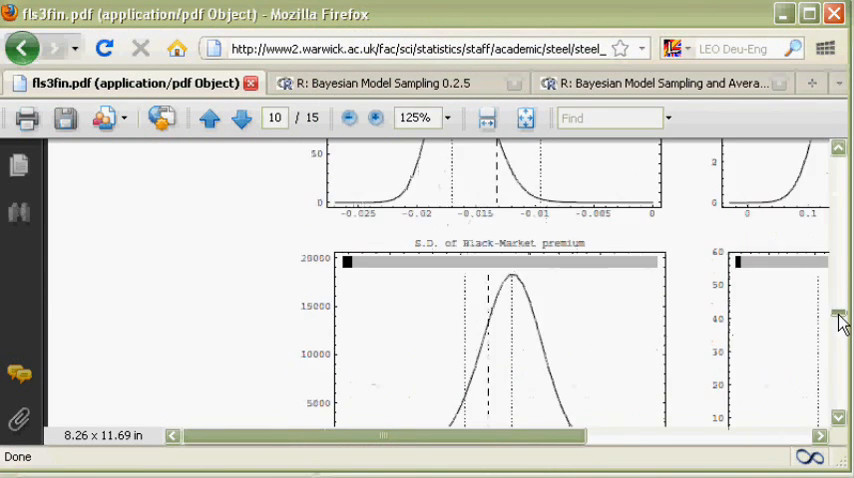
- Scroll fls3fin.pdf down to page 10 showing the Fraction Catholic density plot
scroll("down", 3)
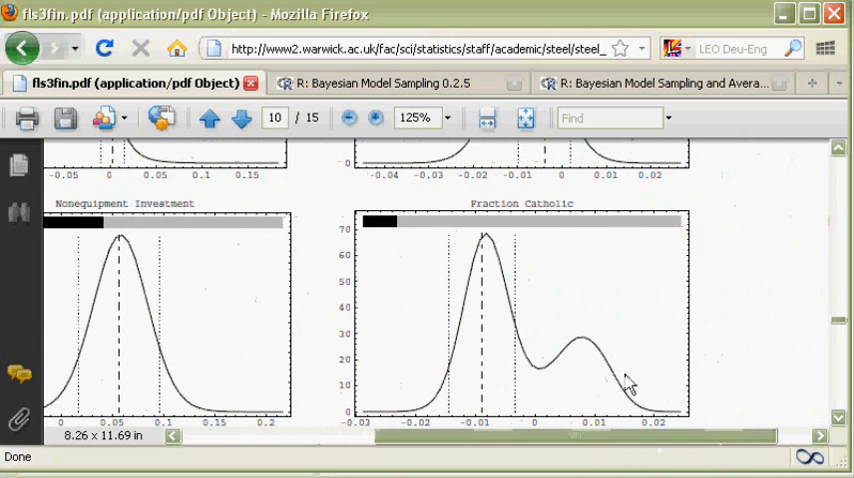
scroll("down", 3)
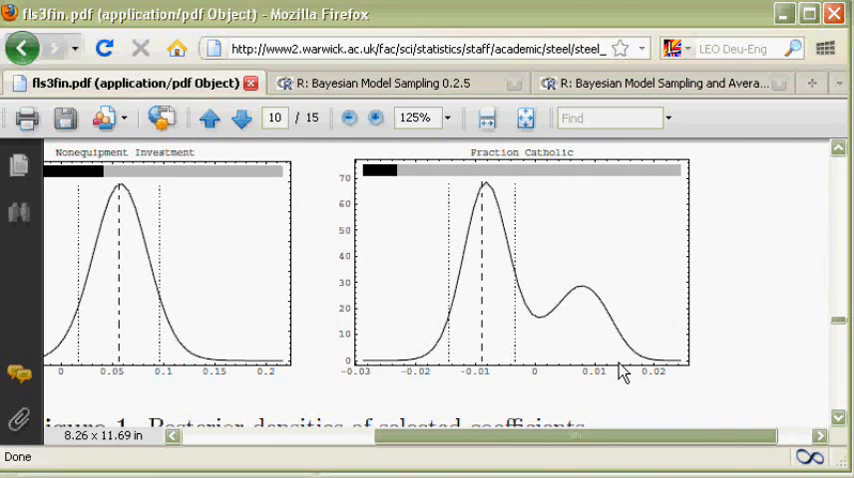
mouse_move(484, 236)
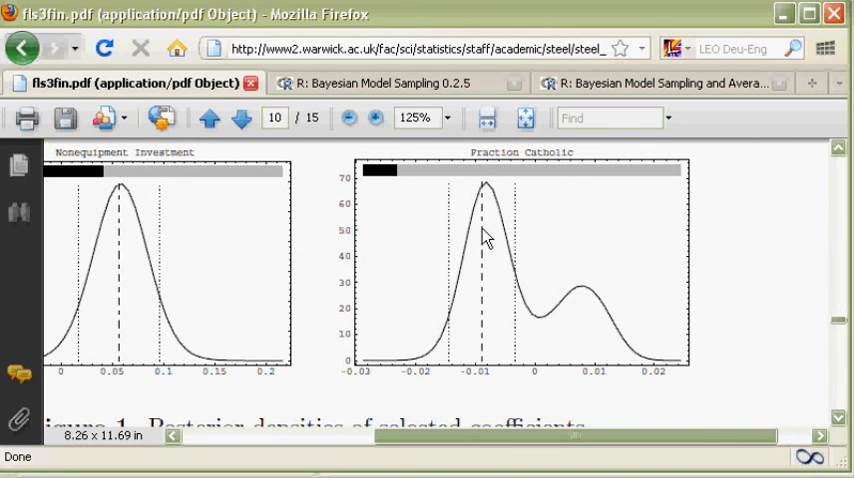
mouse_move(378, 184)
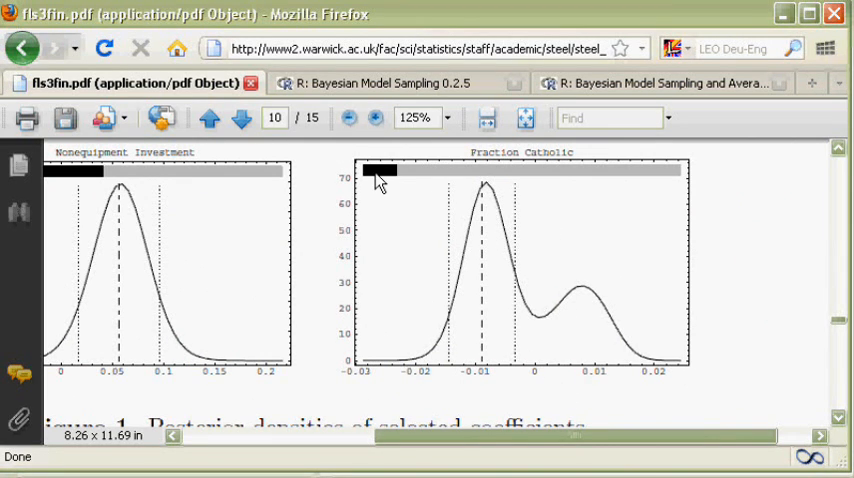
mouse_move(368, 178)
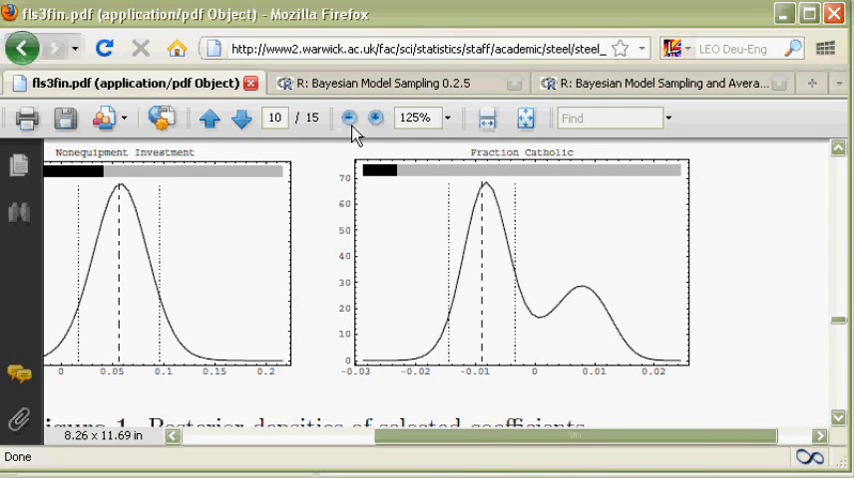
mouse_move(532, 212)
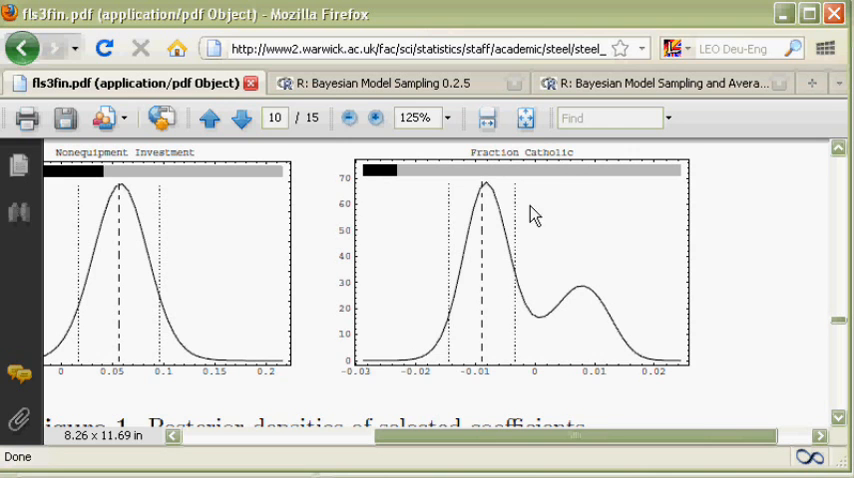
mouse_move(430, 184)
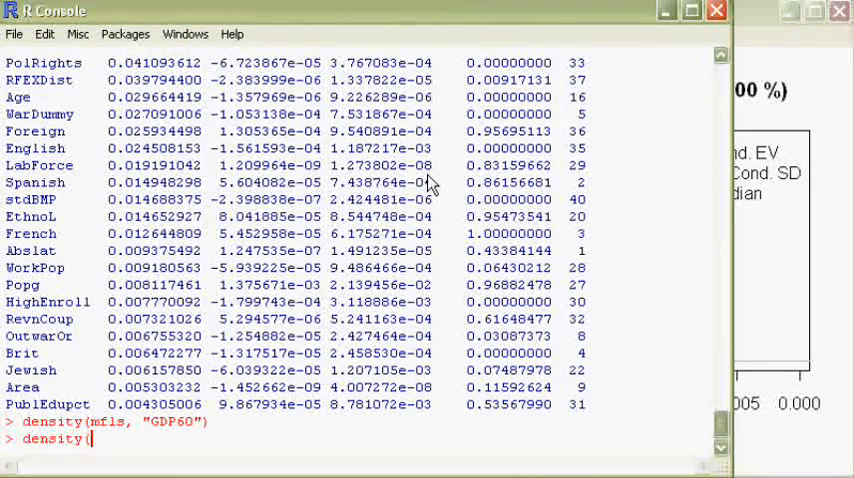
- Run density(mfls, "Catholic", addons="mlzp") to plot the Catholic marginal density with addons
type("mfls, \"")
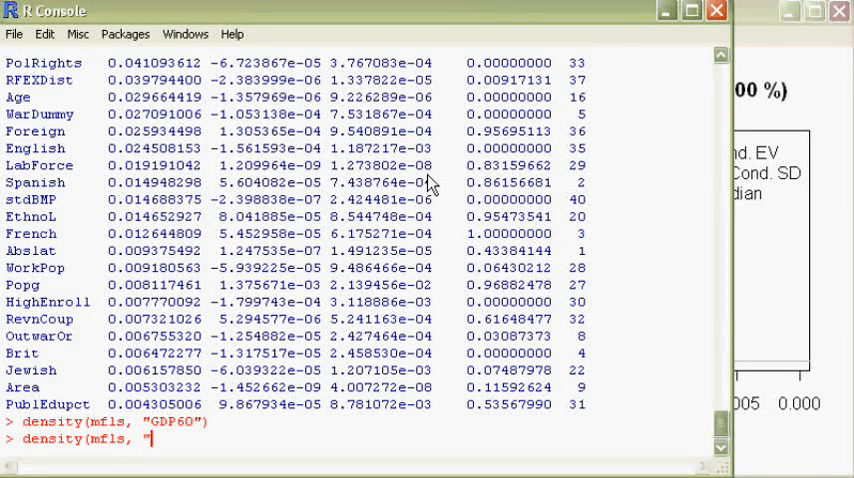
type("c")
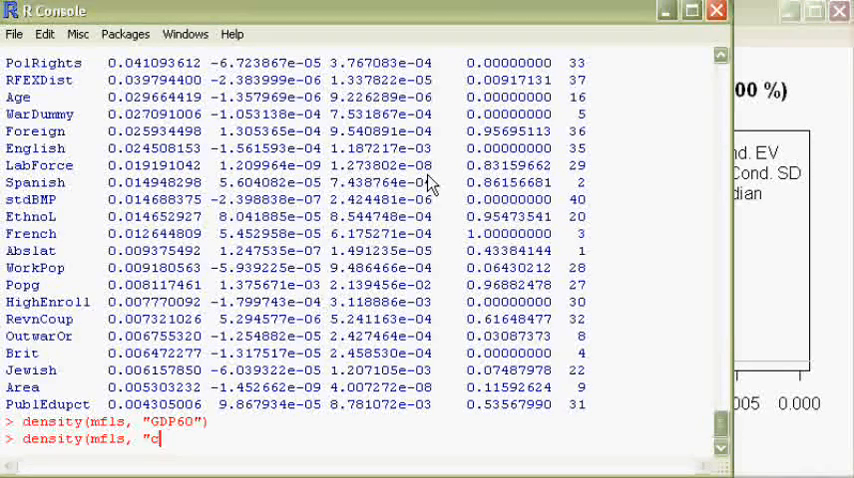
type("atholi")
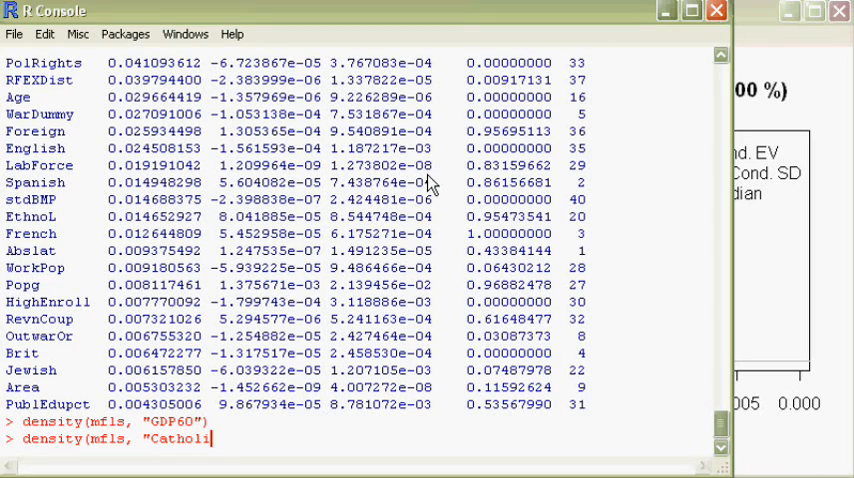
type("\",")
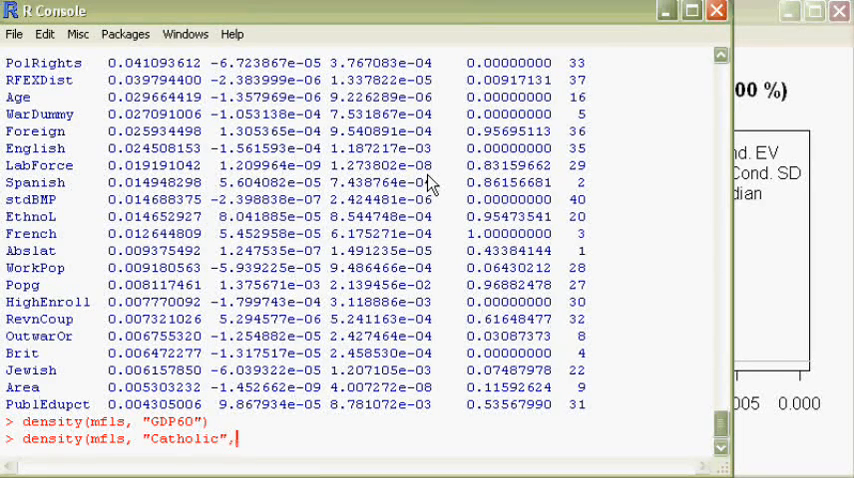
type("addons")
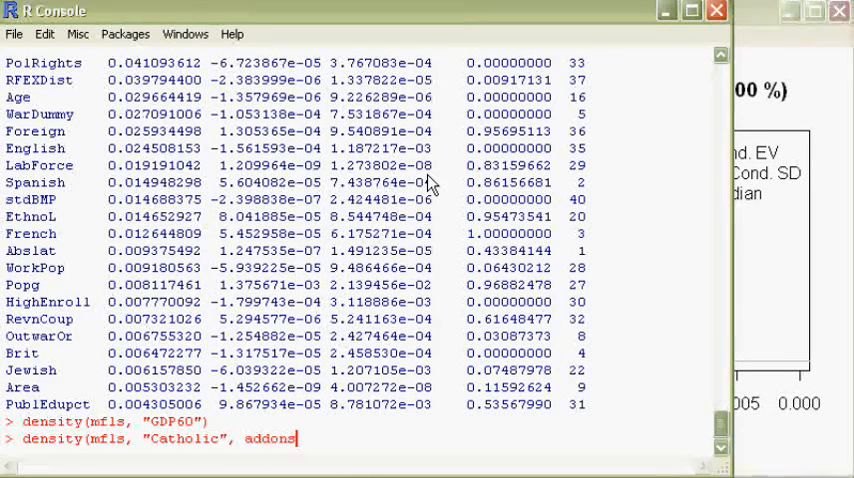
type("=\"")
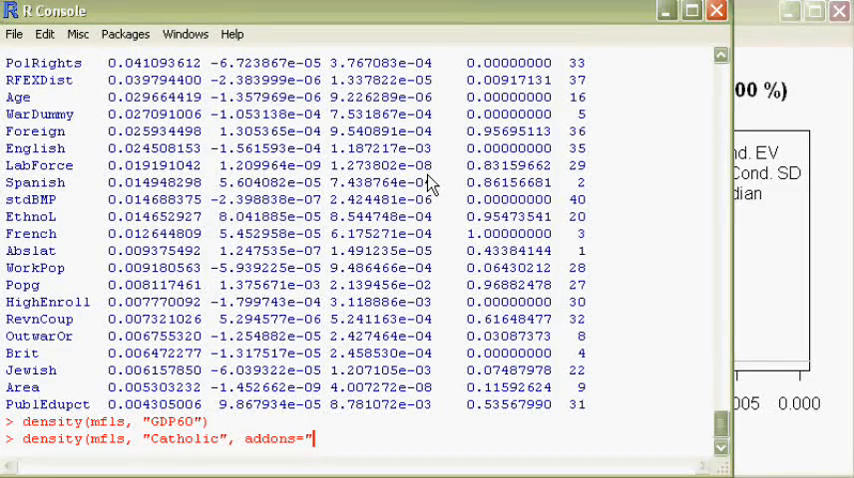
type("m")
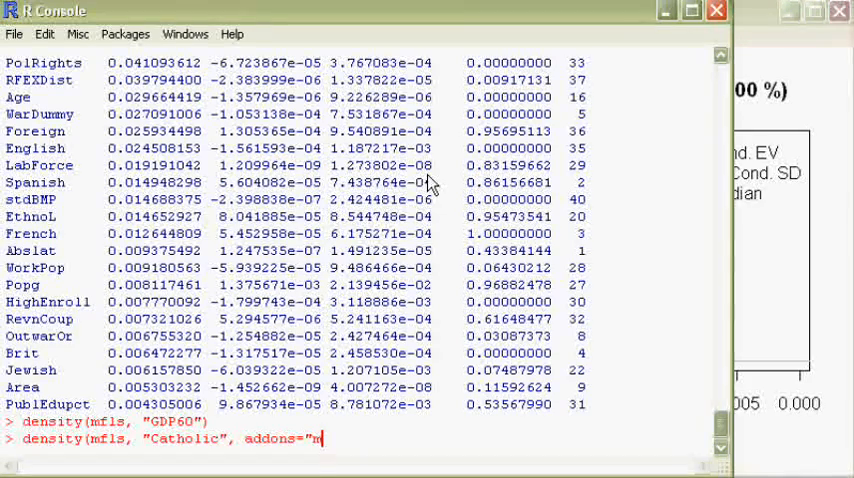
type("l")
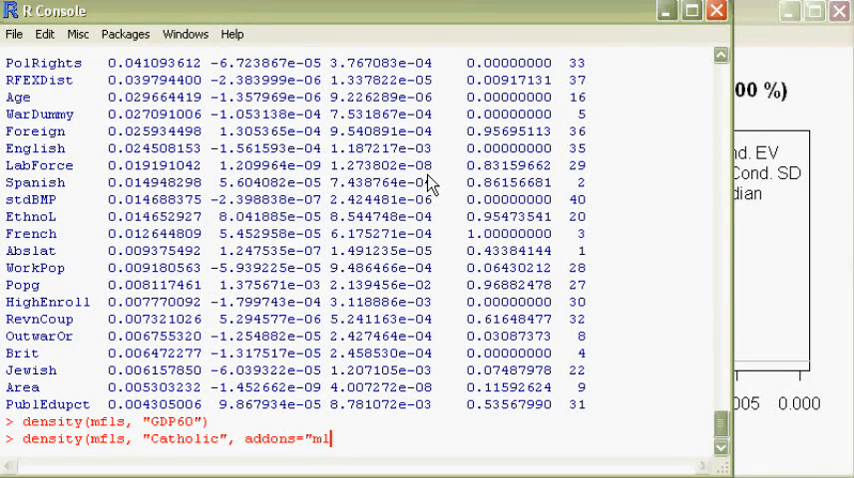
type("z")
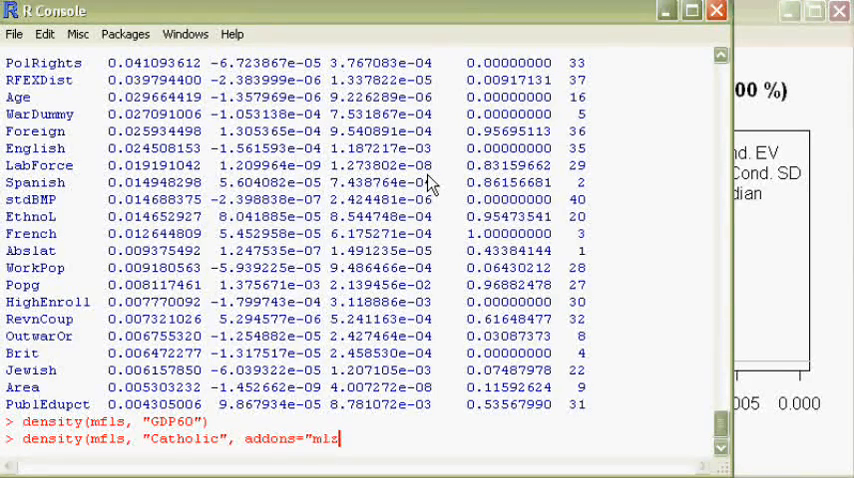
type("p")
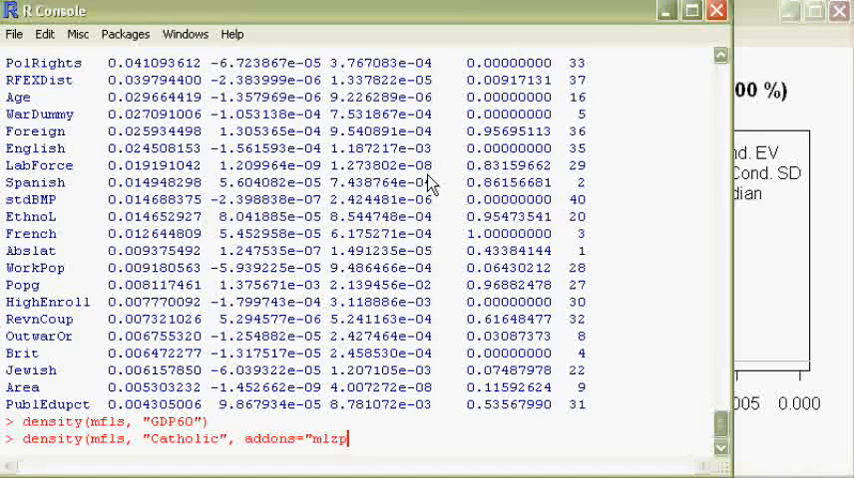
type("\")")
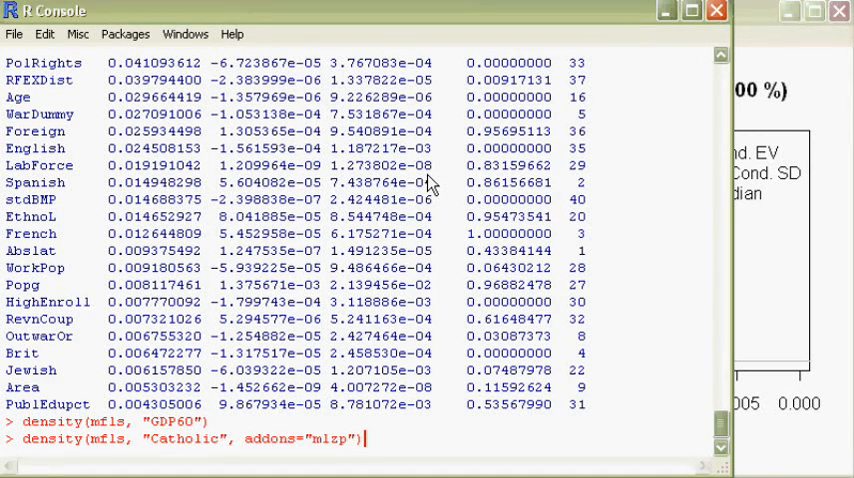
key("Return")
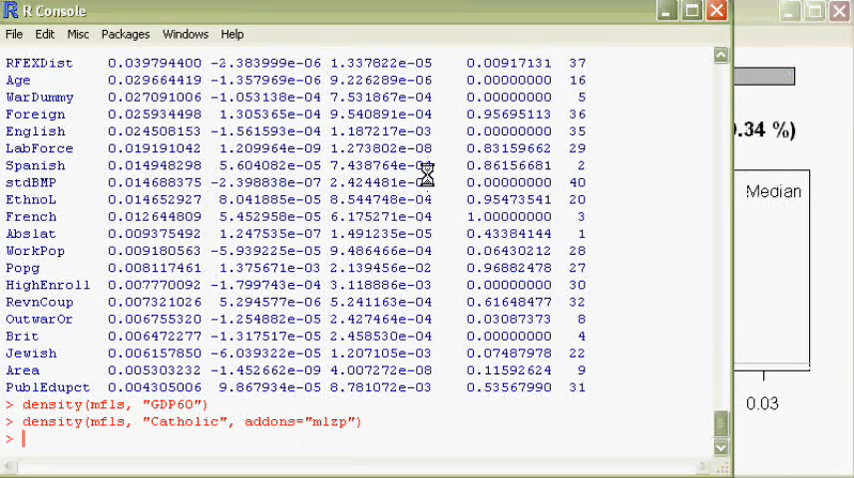
key("Return")
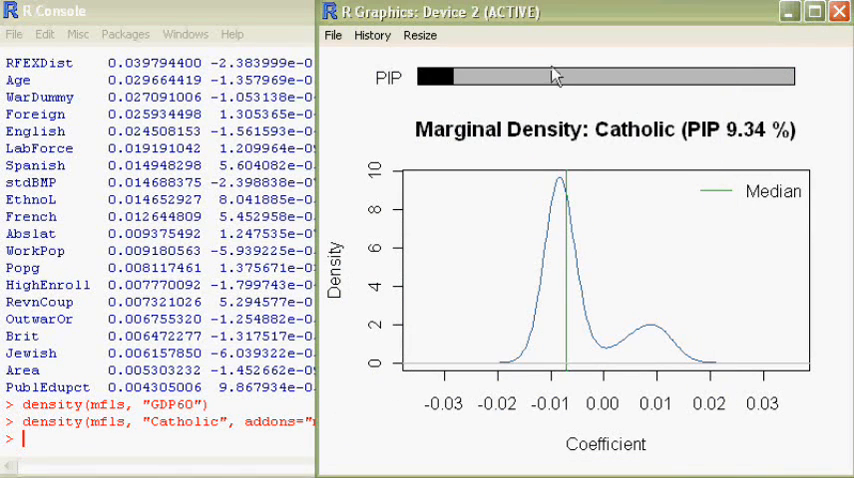
mouse_move(536, 302)
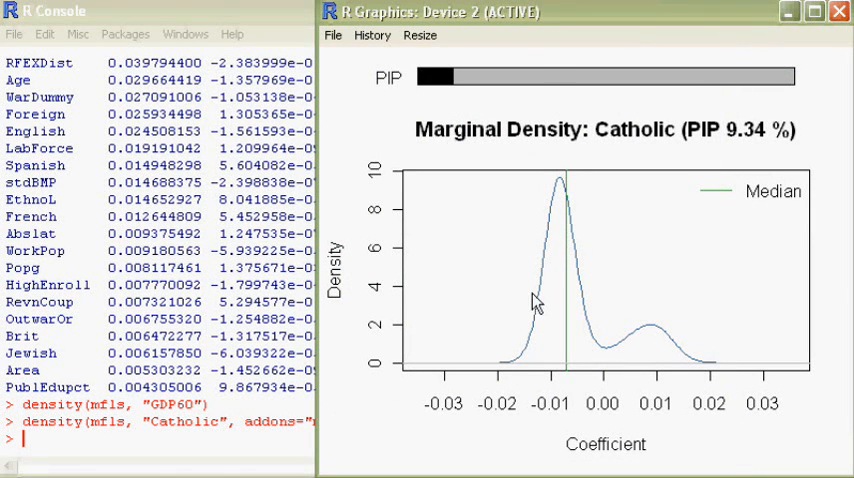
mouse_move(644, 364)
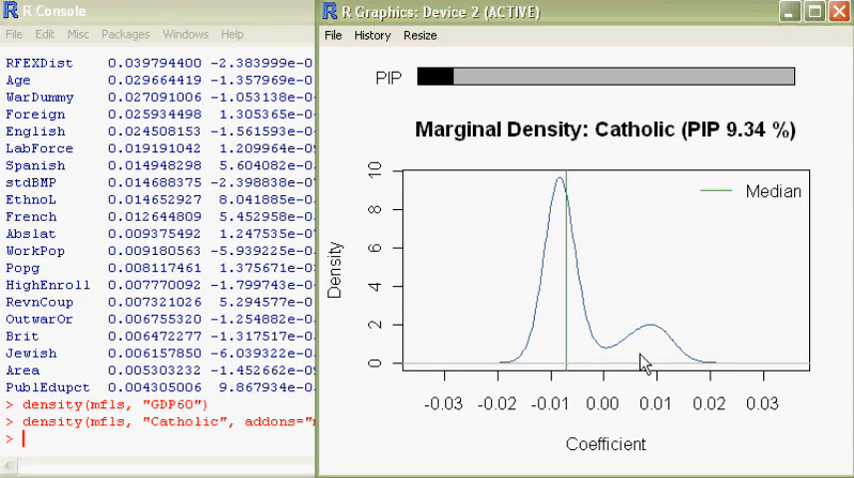
mouse_move(510, 250)
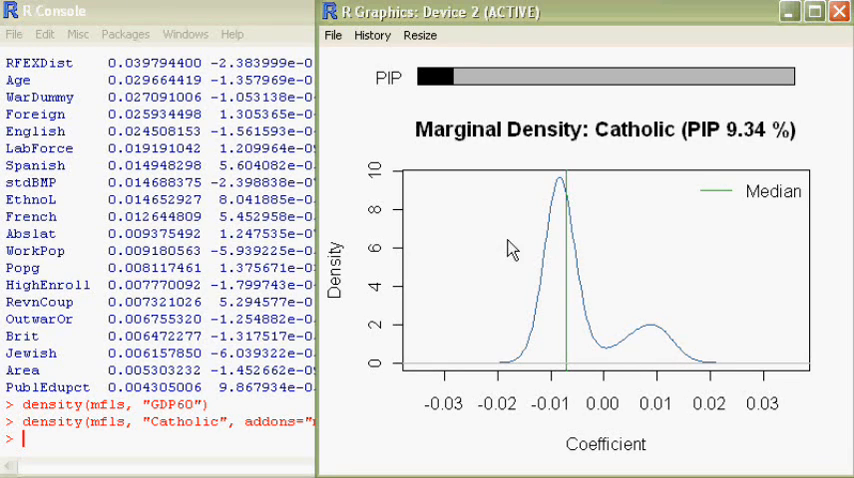
mouse_move(618, 350)
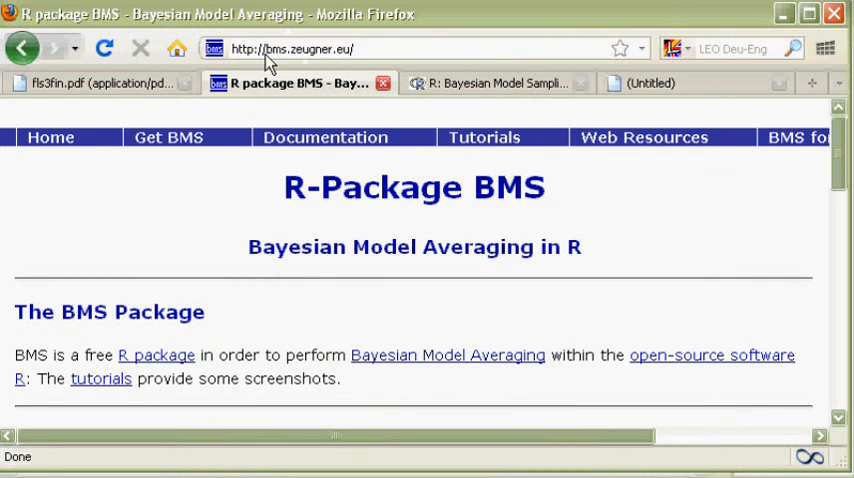
mouse_move(388, 58)
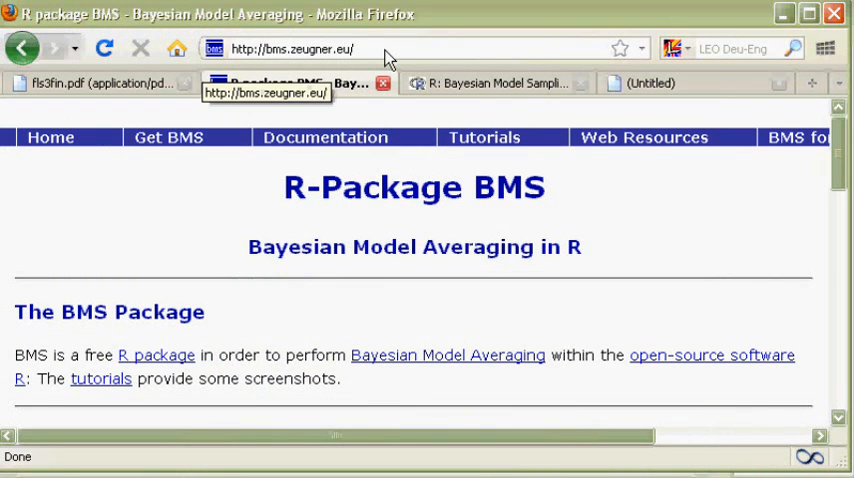